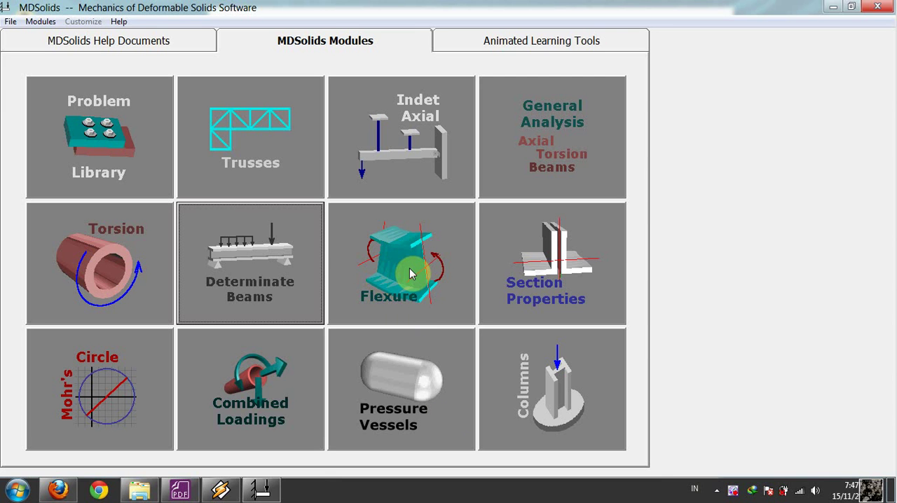
{"action": "mouse_move", "coordinate": [324, 247]}
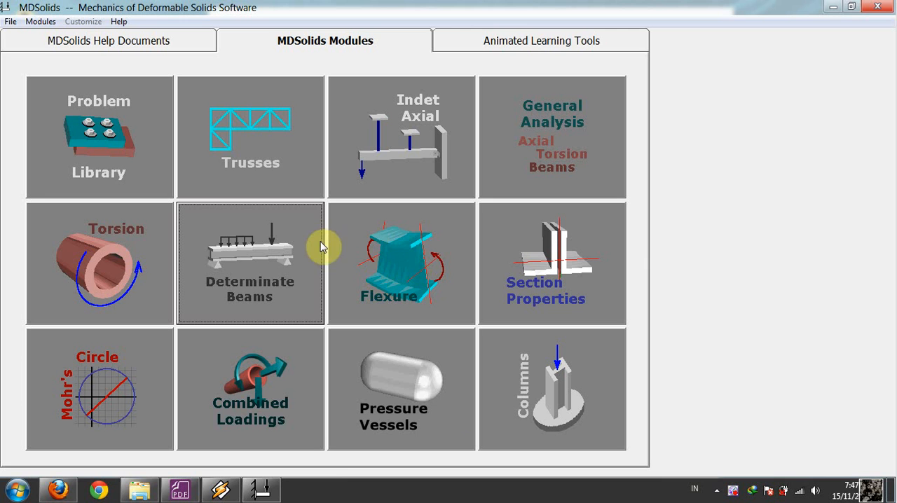
{"action": "mouse_move", "coordinate": [385, 264]}
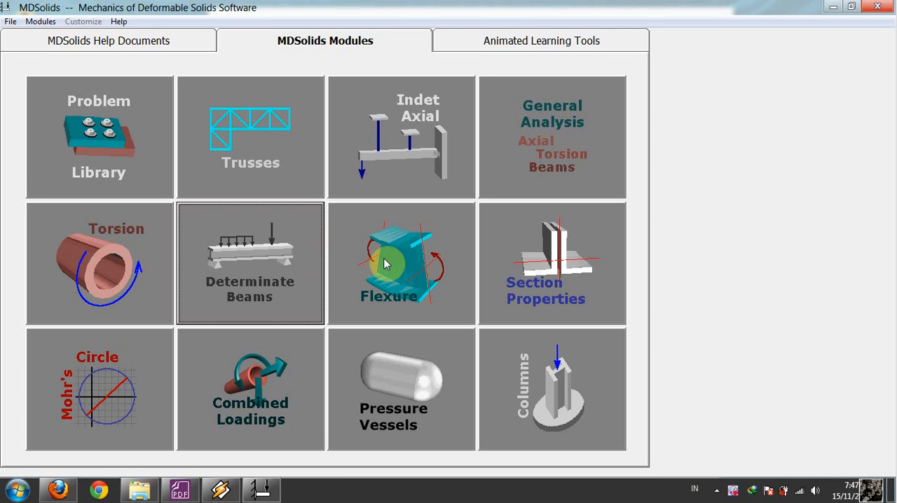
{"action": "mouse_move", "coordinate": [365, 255]}
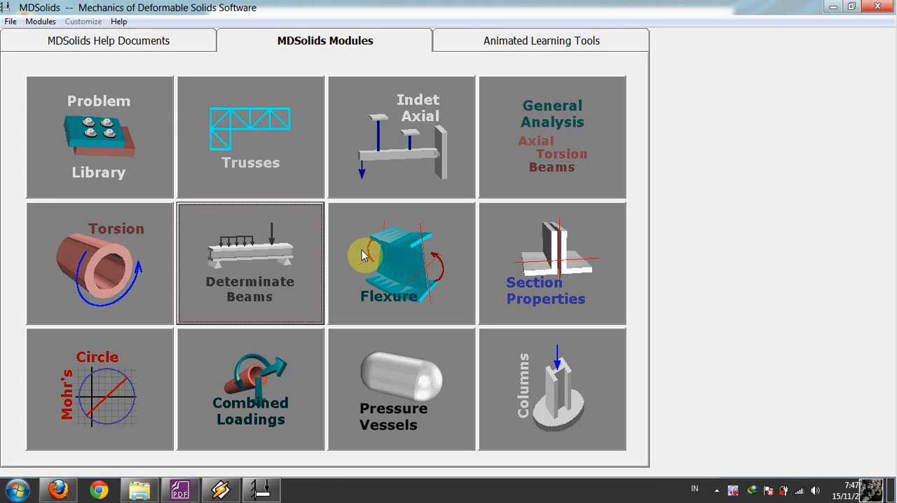
{"action": "mouse_move", "coordinate": [305, 264]}
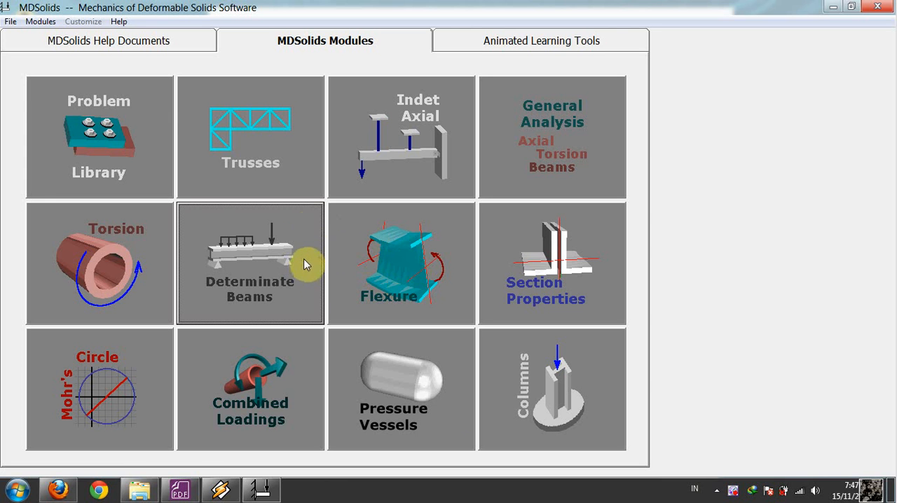
{"action": "mouse_move", "coordinate": [277, 279]}
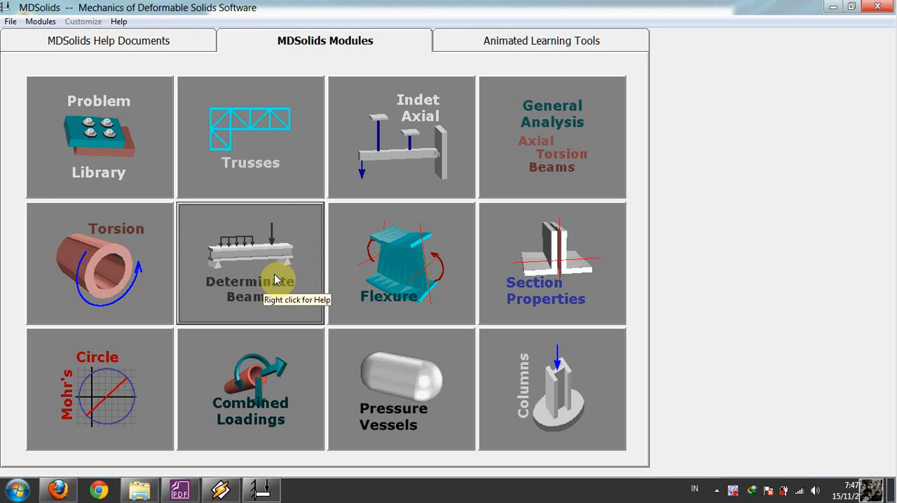
{"action": "mouse_move", "coordinate": [336, 284]}
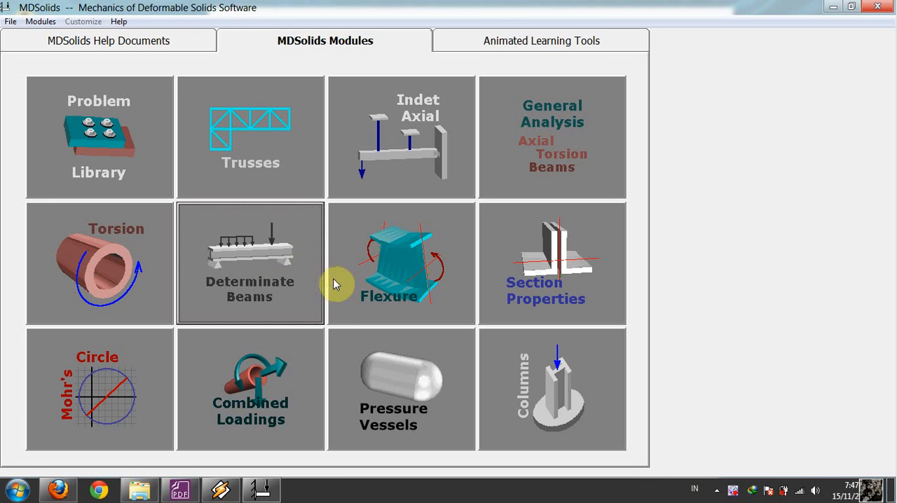
{"action": "mouse_move", "coordinate": [316, 282]}
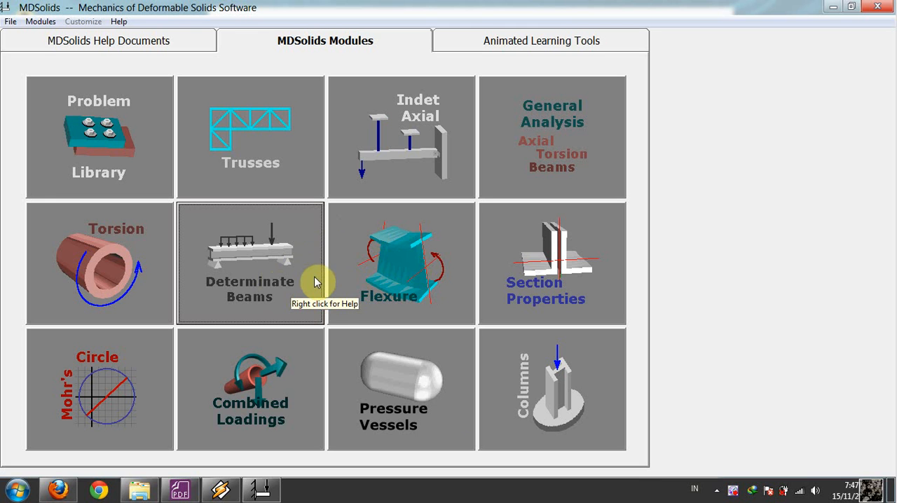
{"action": "mouse_move", "coordinate": [316, 291]}
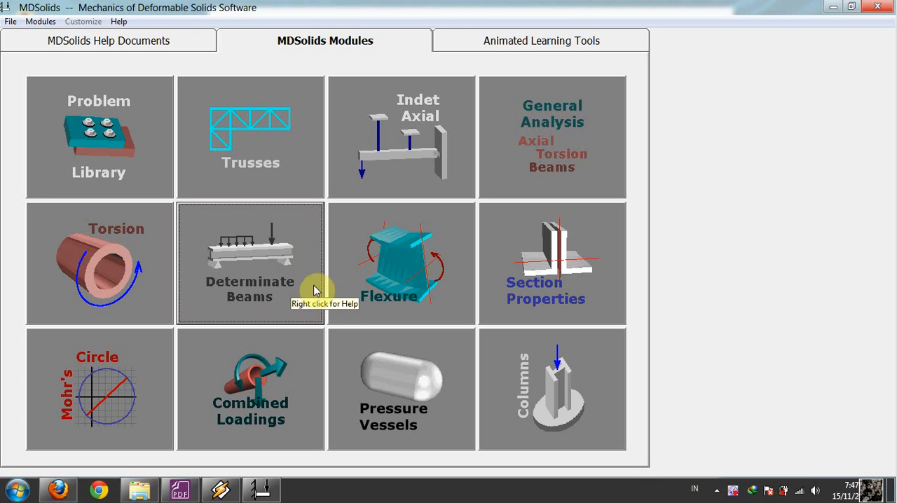
{"action": "mouse_move", "coordinate": [265, 283]}
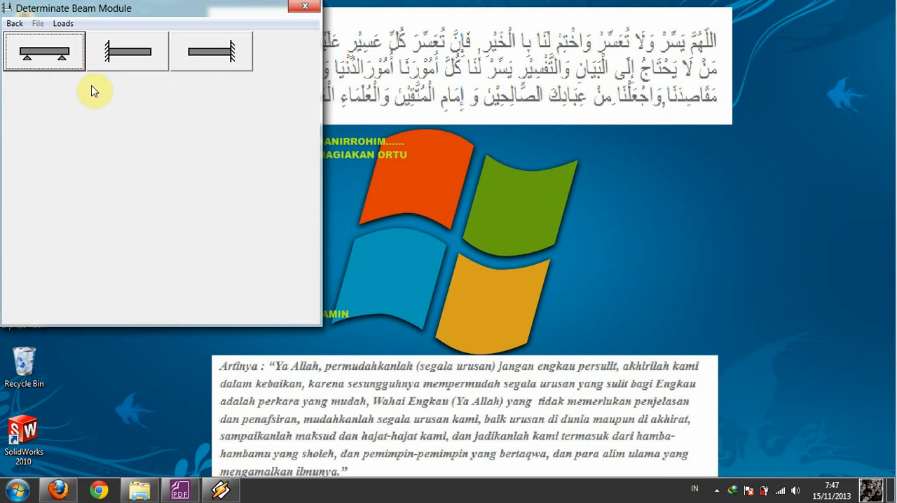
{"action": "mouse_move", "coordinate": [63, 88]}
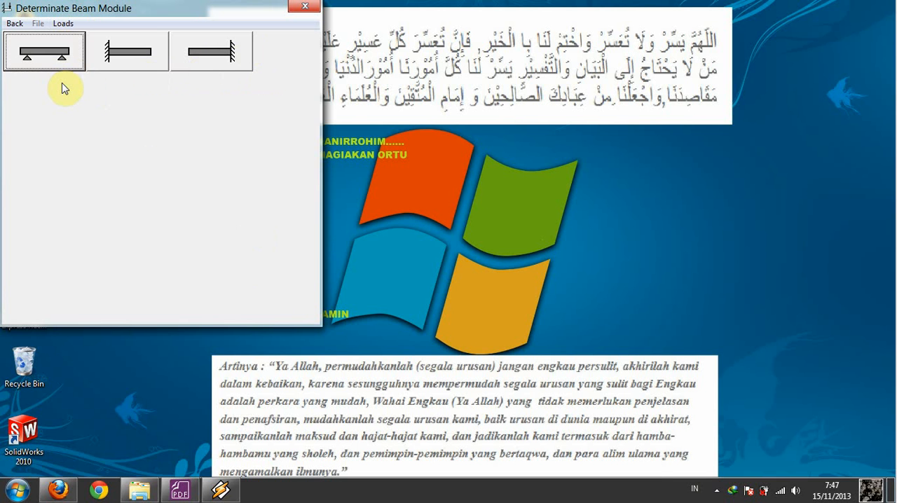
{"action": "mouse_move", "coordinate": [97, 82]}
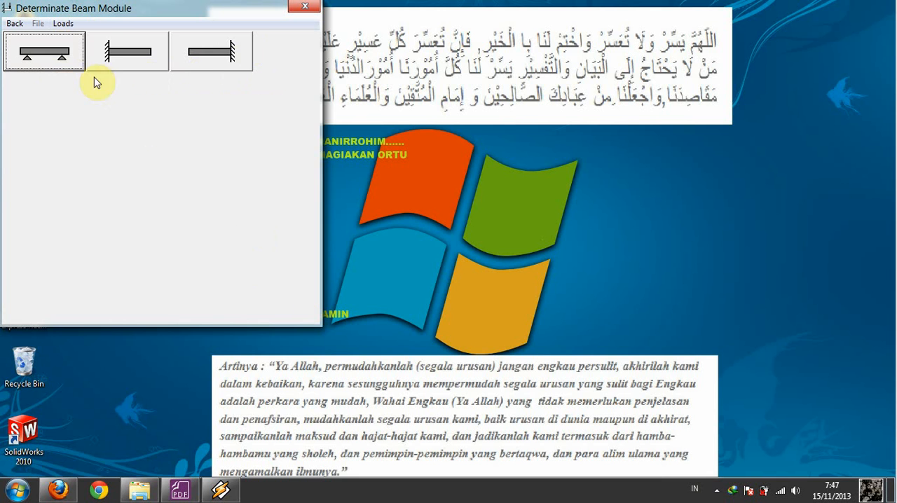
{"action": "mouse_move", "coordinate": [111, 98]}
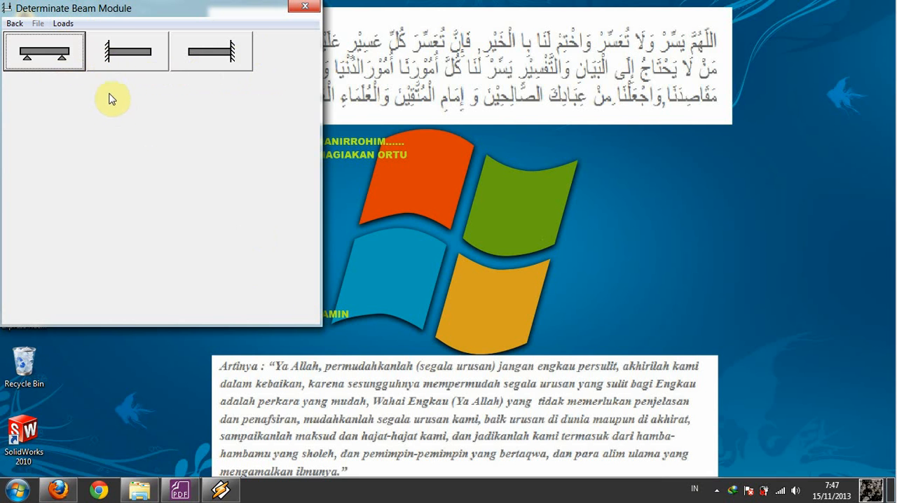
{"action": "mouse_move", "coordinate": [133, 74]}
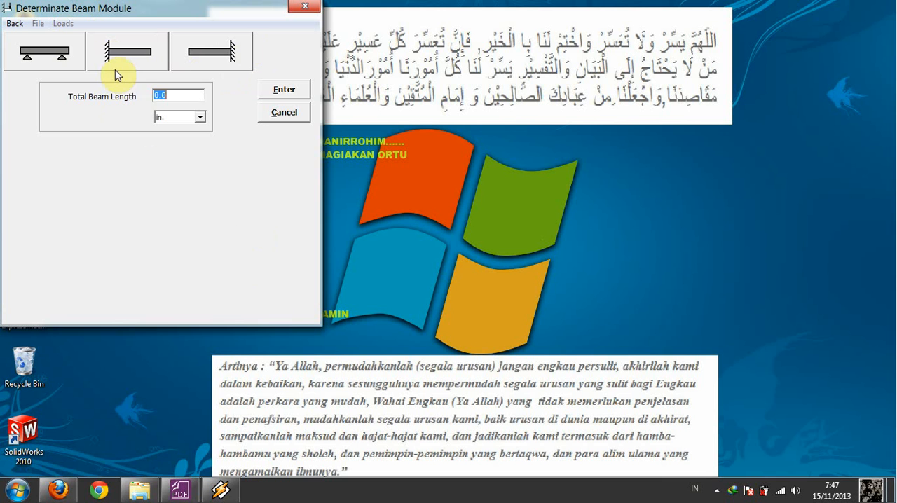
{"action": "mouse_move", "coordinate": [86, 114]}
{"action": "type", "text": "1"}
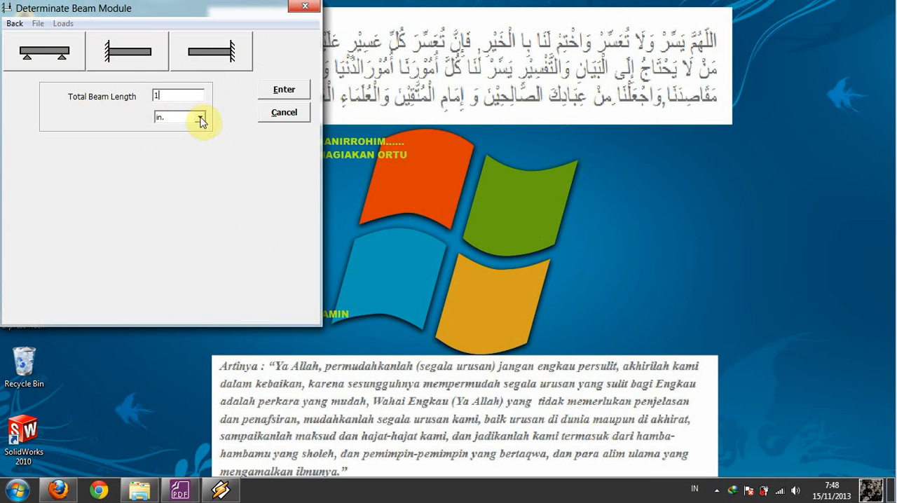
- Set the cantilever beam length to 1 m and confirm it
{"action": "left_click", "coordinate": [202, 116]}
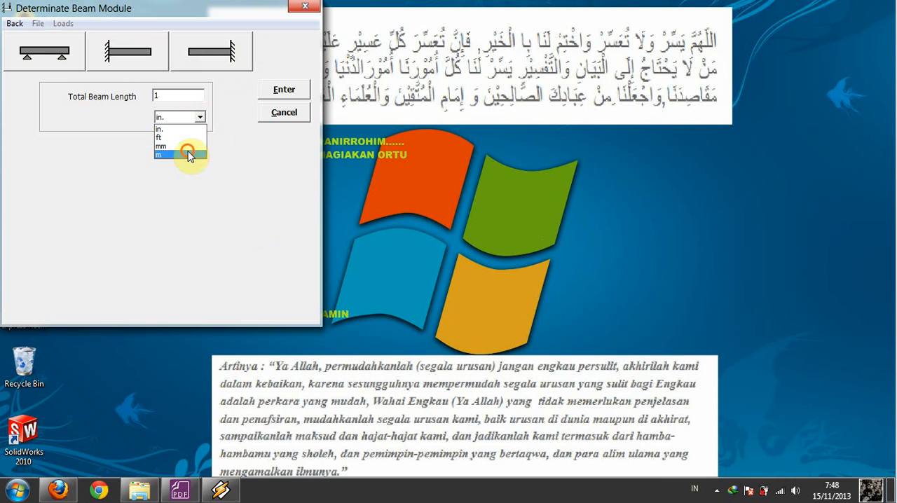
{"action": "left_click", "coordinate": [160, 154]}
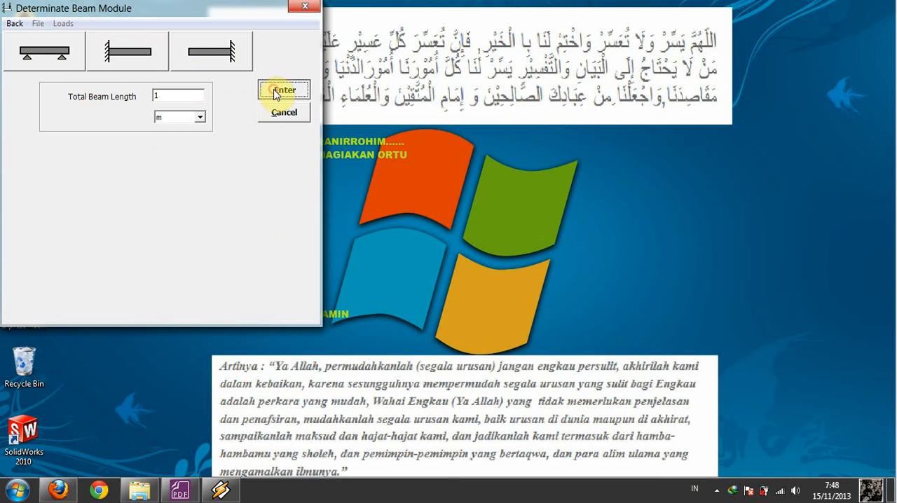
{"action": "left_click", "coordinate": [284, 90]}
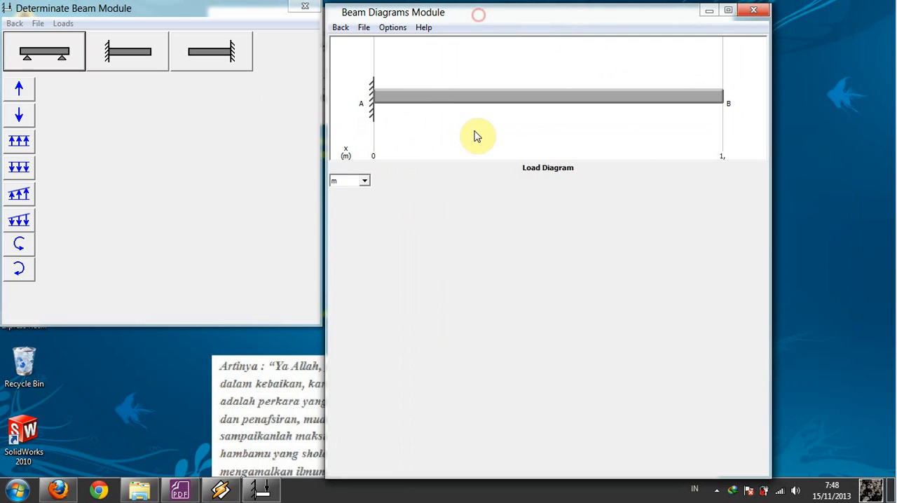
{"action": "mouse_move", "coordinate": [421, 149]}
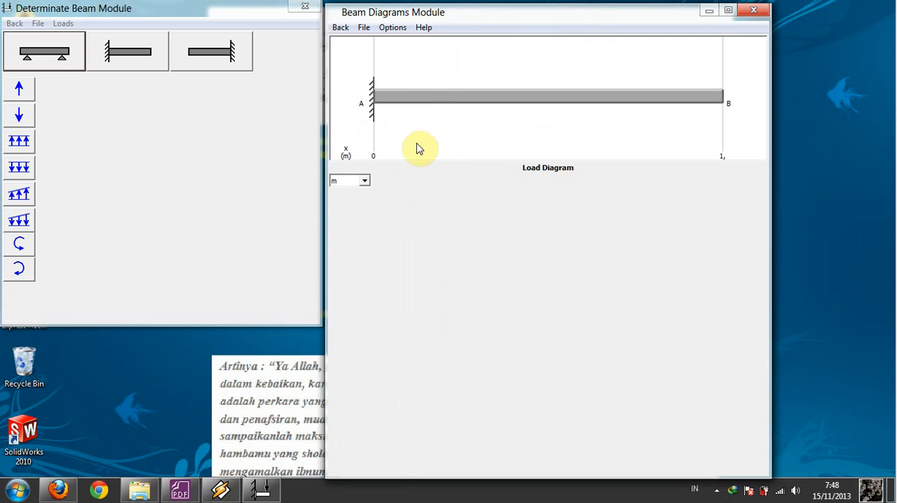
{"action": "mouse_move", "coordinate": [421, 104]}
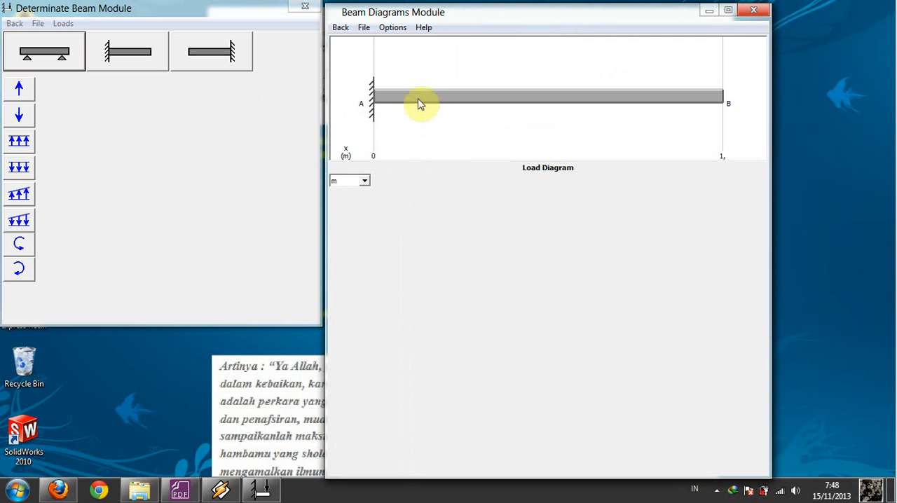
{"action": "mouse_move", "coordinate": [698, 107]}
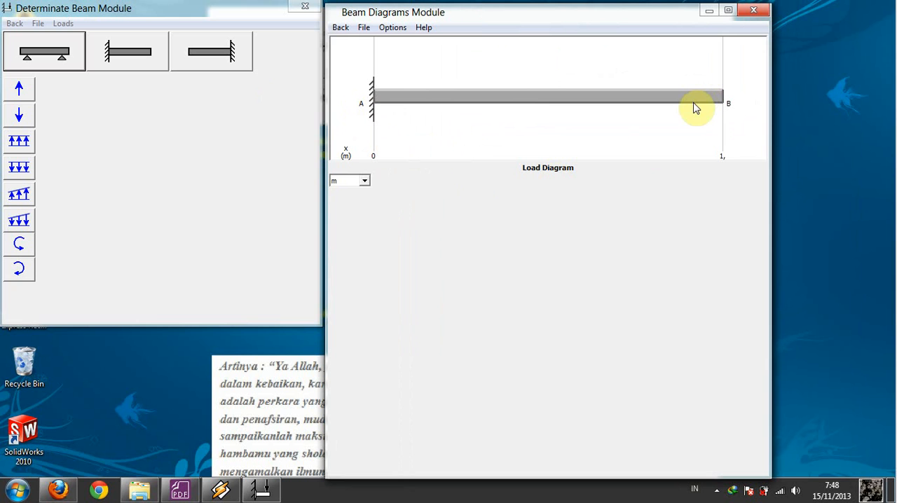
{"action": "mouse_move", "coordinate": [298, 176]}
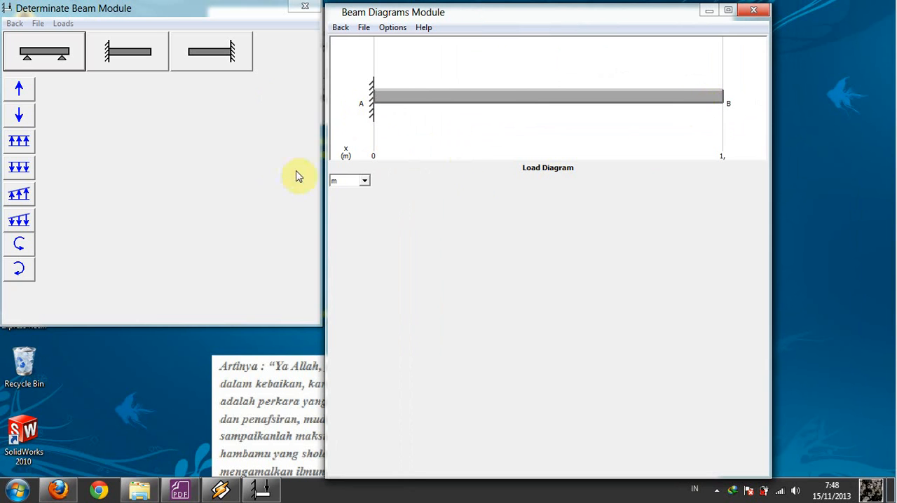
{"action": "mouse_move", "coordinate": [142, 198]}
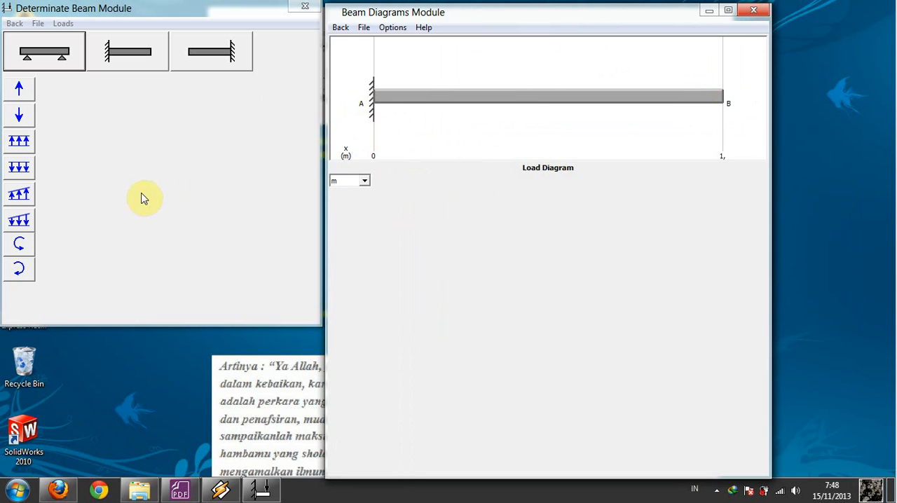
{"action": "mouse_move", "coordinate": [206, 206]}
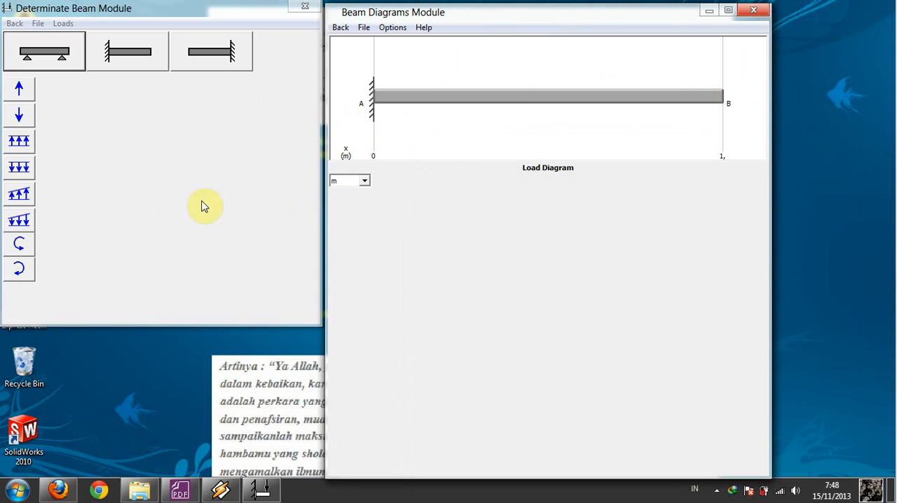
{"action": "mouse_move", "coordinate": [73, 176]}
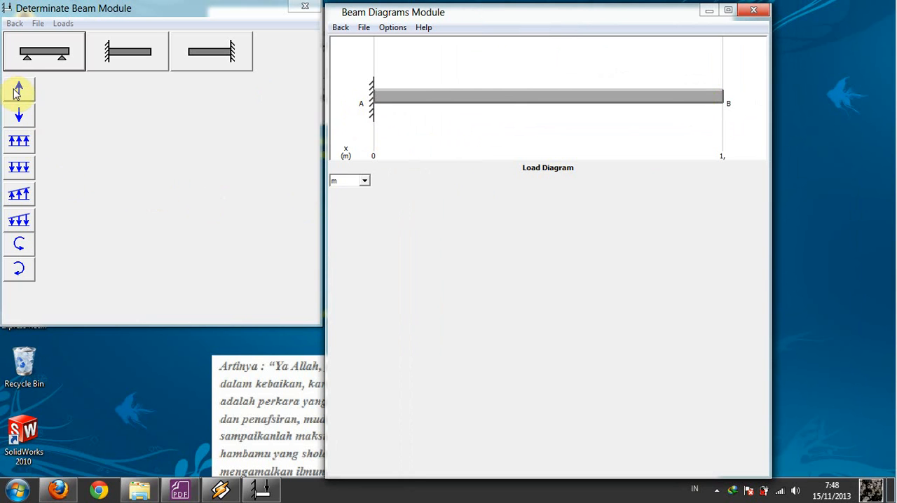
{"action": "mouse_move", "coordinate": [19, 116]}
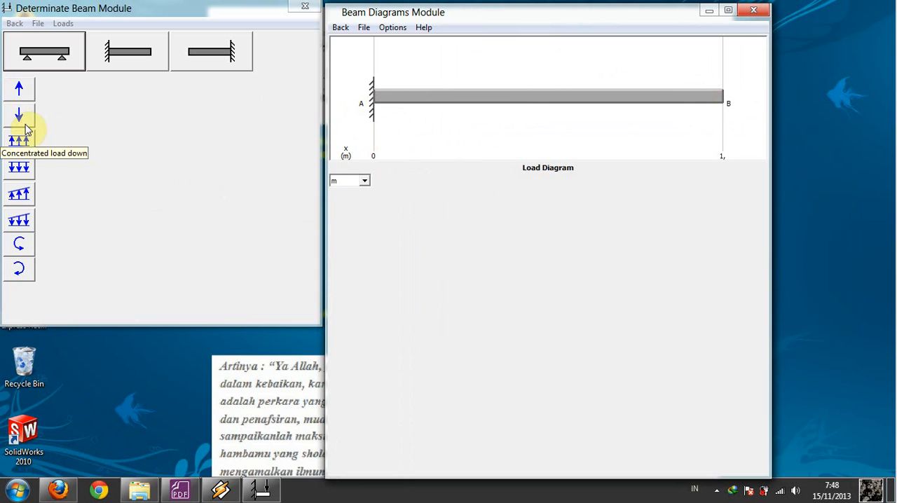
{"action": "mouse_move", "coordinate": [25, 105]}
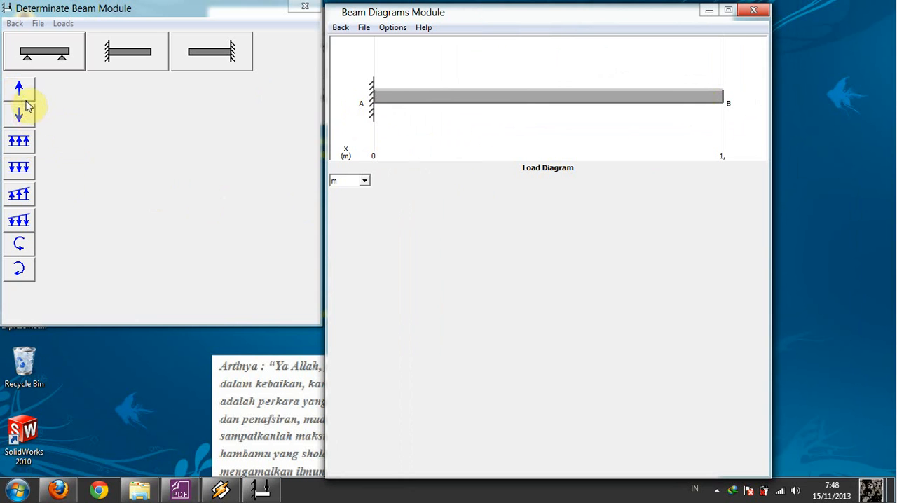
{"action": "mouse_move", "coordinate": [20, 91]}
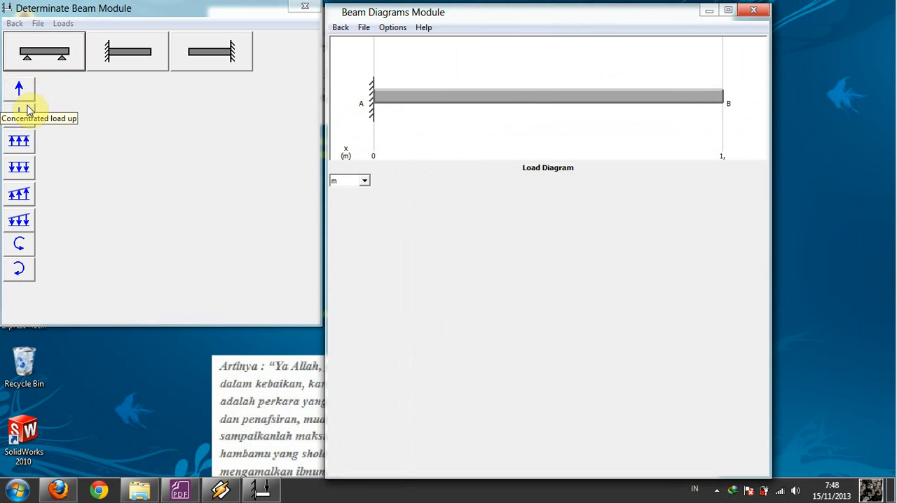
{"action": "mouse_move", "coordinate": [25, 142]}
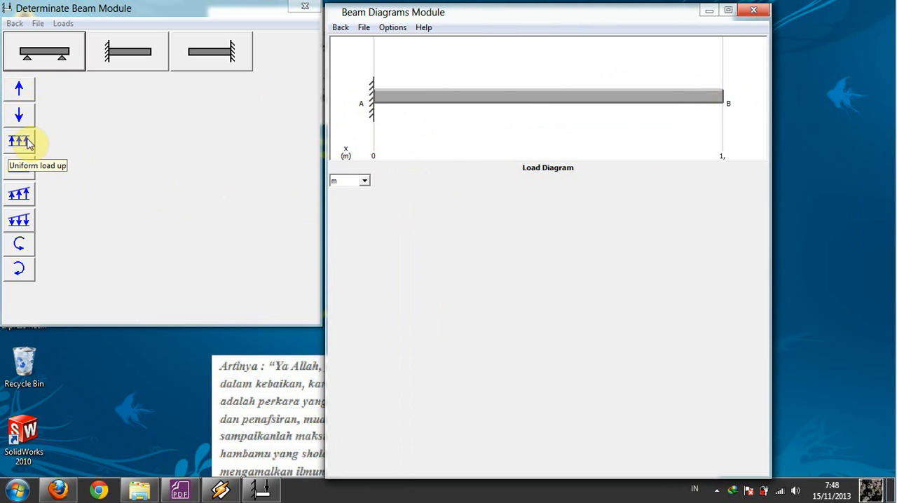
{"action": "mouse_move", "coordinate": [19, 194]}
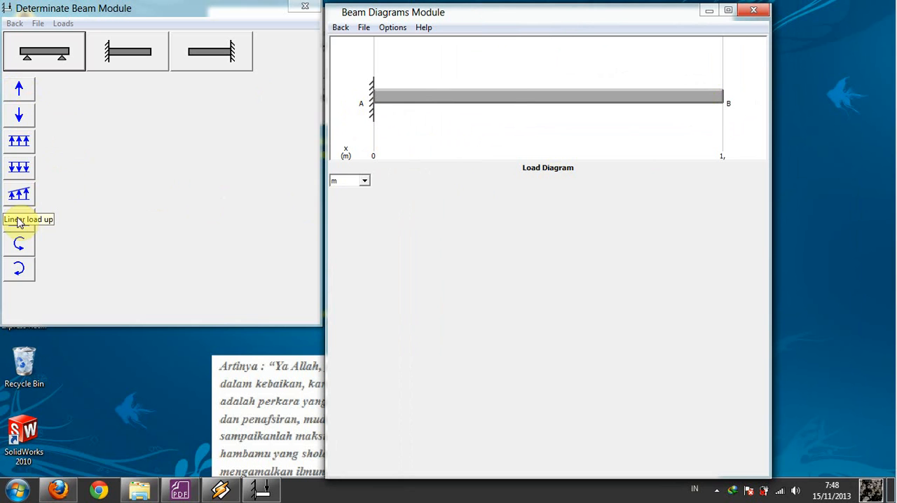
{"action": "mouse_move", "coordinate": [19, 247]}
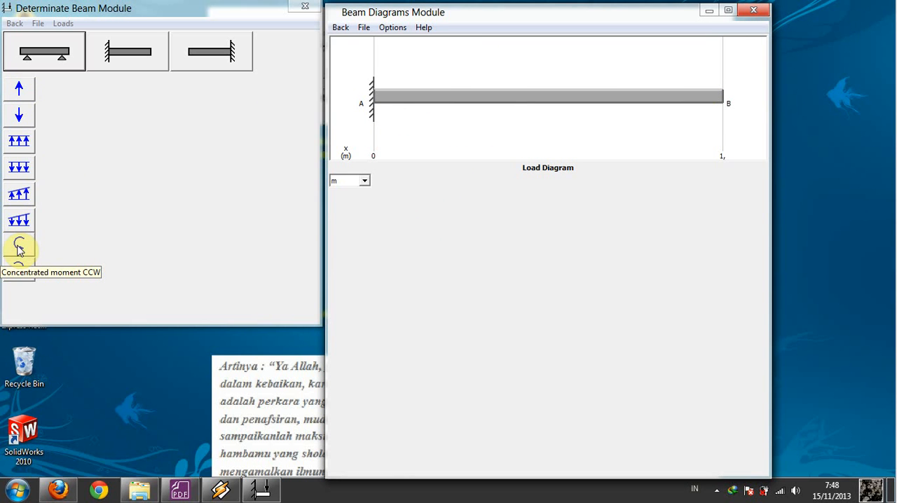
{"action": "mouse_move", "coordinate": [65, 140]}
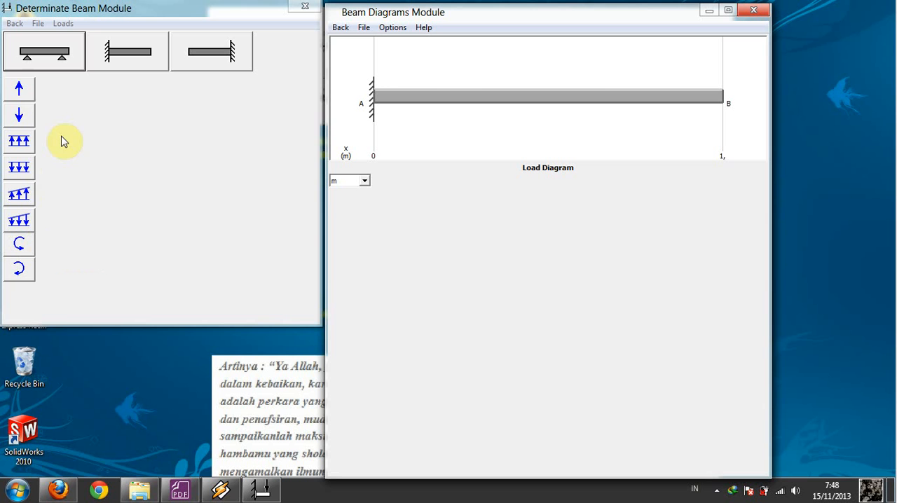
{"action": "mouse_move", "coordinate": [19, 89]}
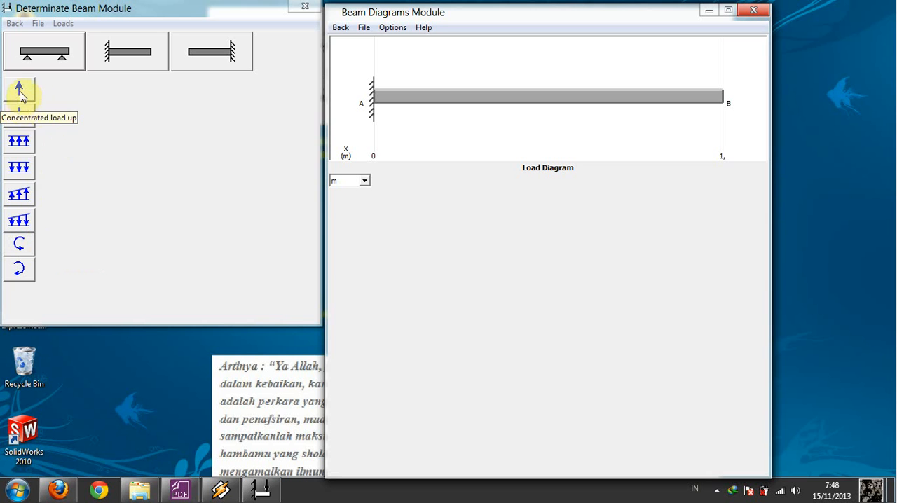
{"action": "mouse_move", "coordinate": [19, 117]}
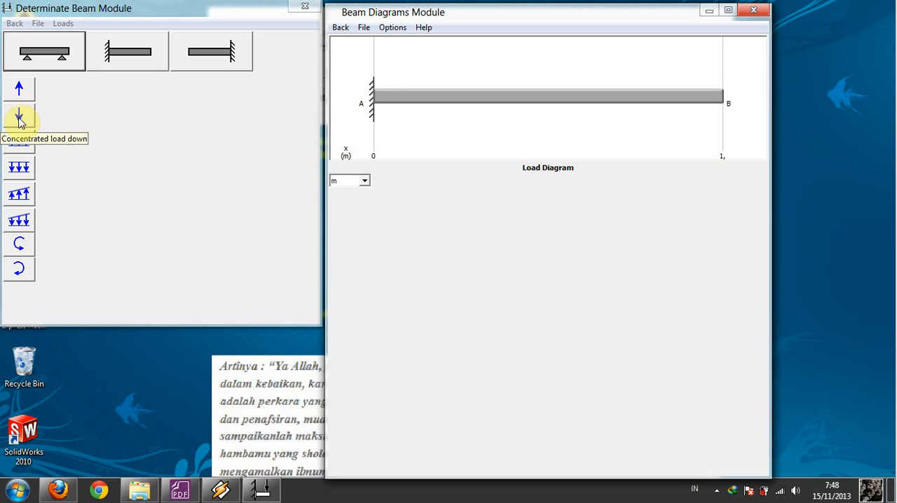
- Fill in a downward concentrated load at 0.5 m with a 10 N magnitude
{"action": "left_click", "coordinate": [19, 117]}
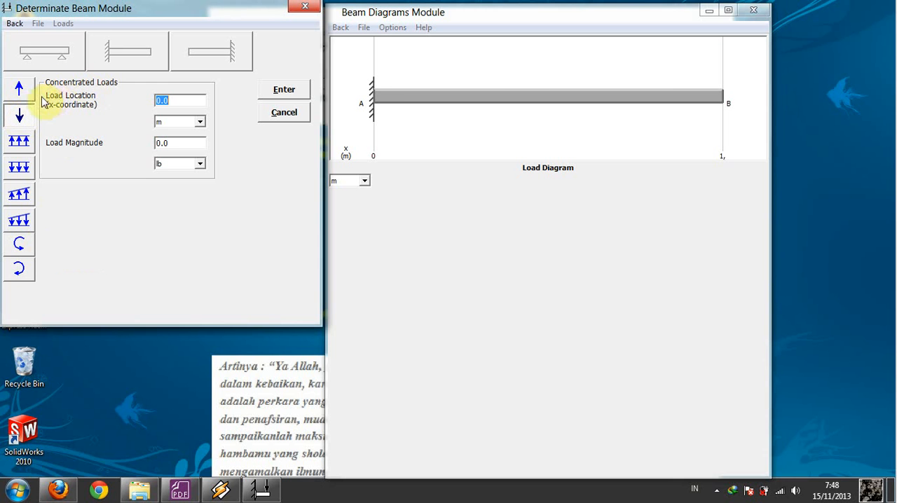
{"action": "mouse_move", "coordinate": [135, 127]}
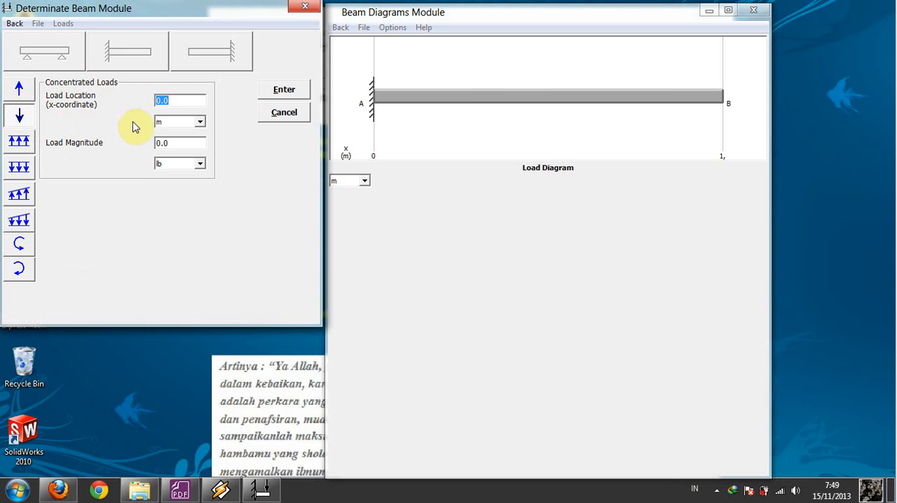
{"action": "mouse_move", "coordinate": [90, 112]}
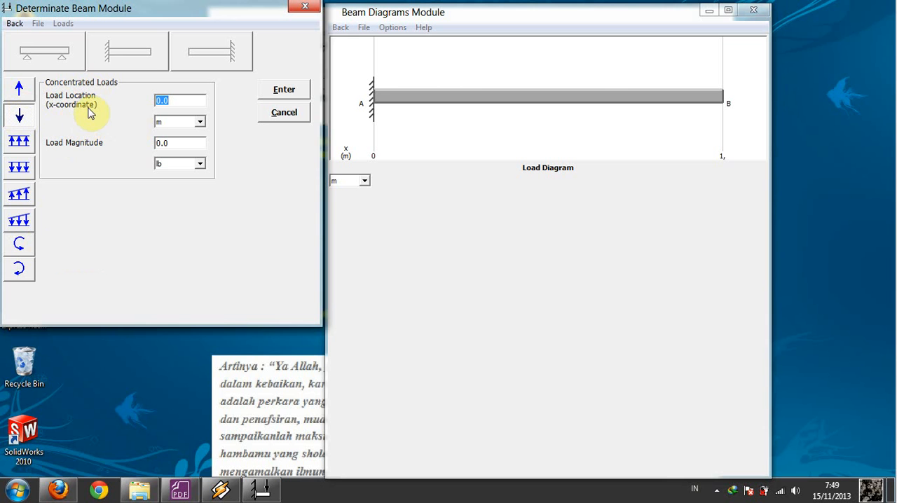
{"action": "mouse_move", "coordinate": [293, 116]}
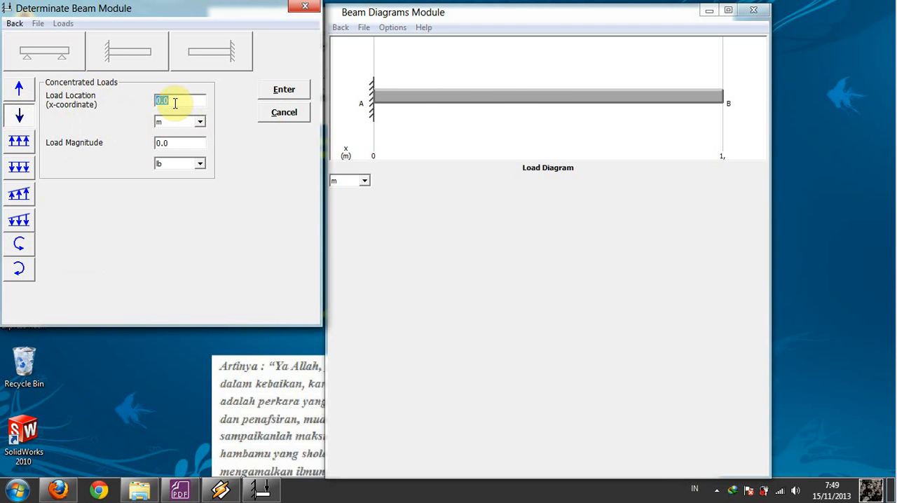
{"action": "mouse_move", "coordinate": [544, 115]}
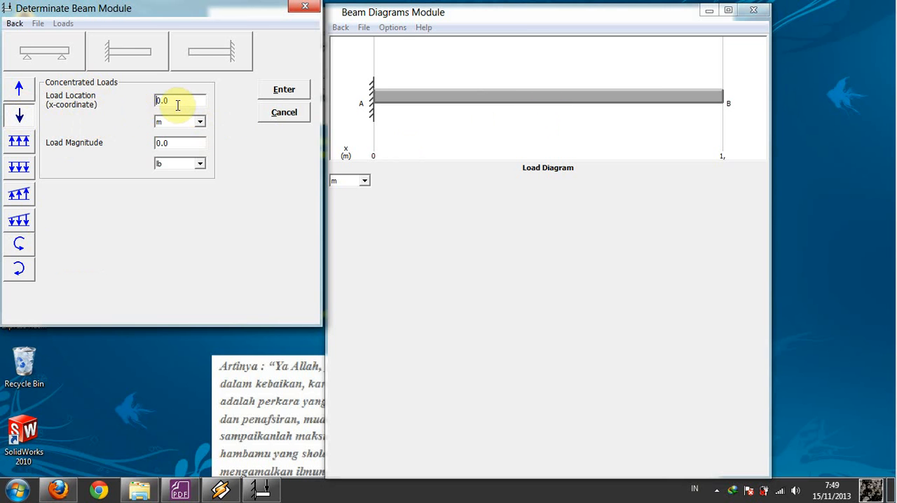
{"action": "triple_click", "coordinate": [178, 101]}
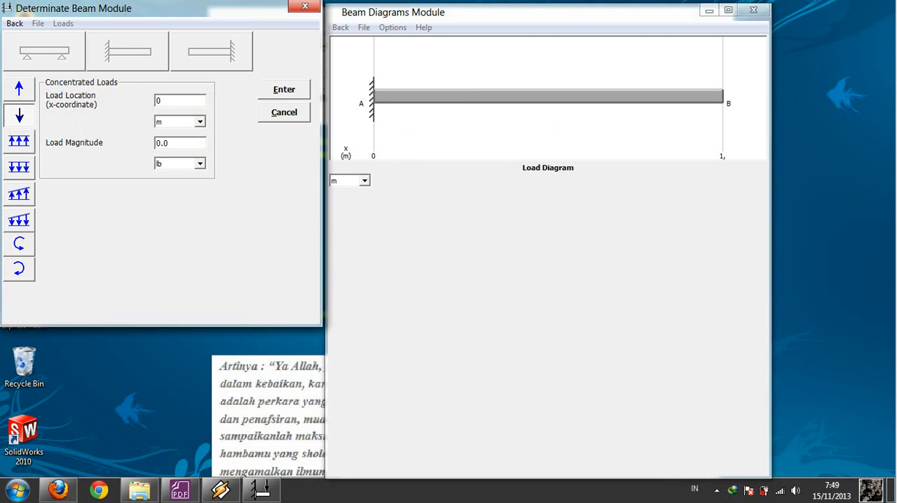
{"action": "type", "text": "0.5"}
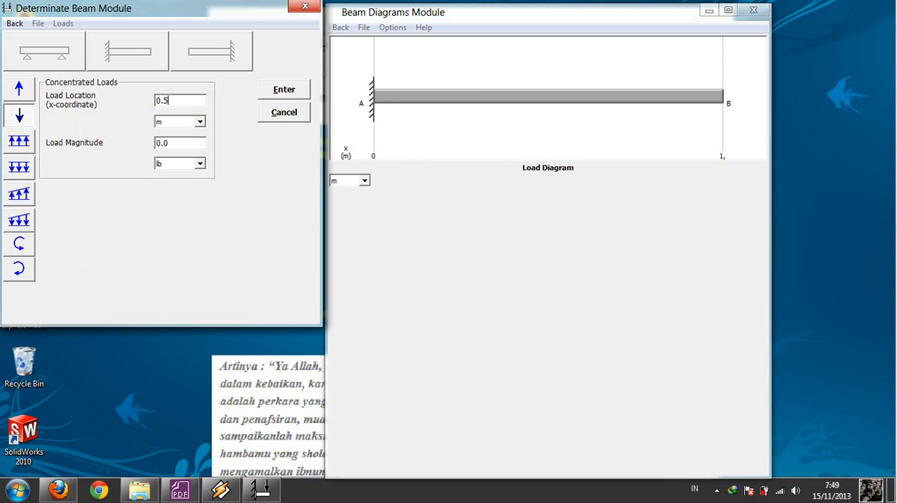
{"action": "mouse_move", "coordinate": [117, 150]}
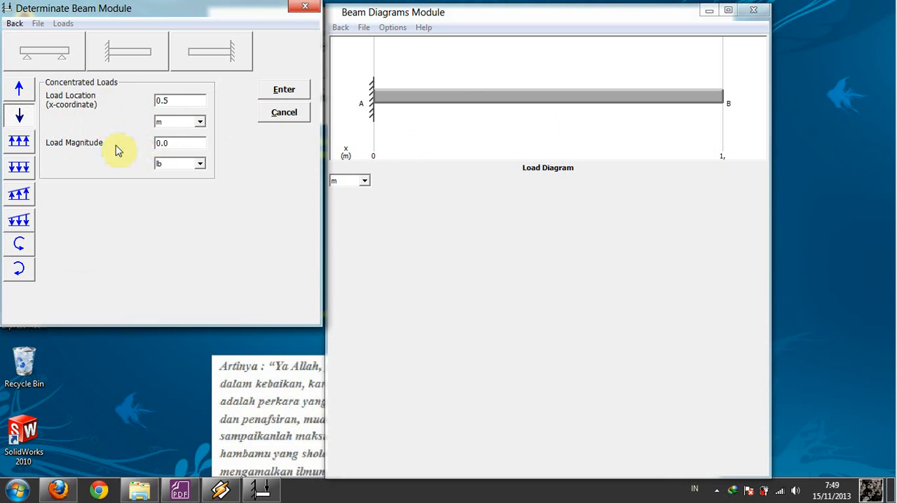
{"action": "left_click", "coordinate": [200, 163]}
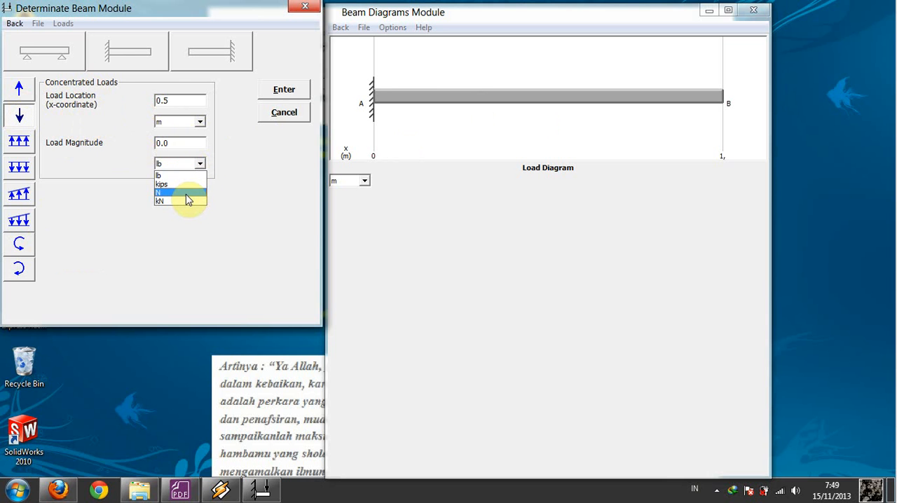
{"action": "left_click", "coordinate": [160, 192]}
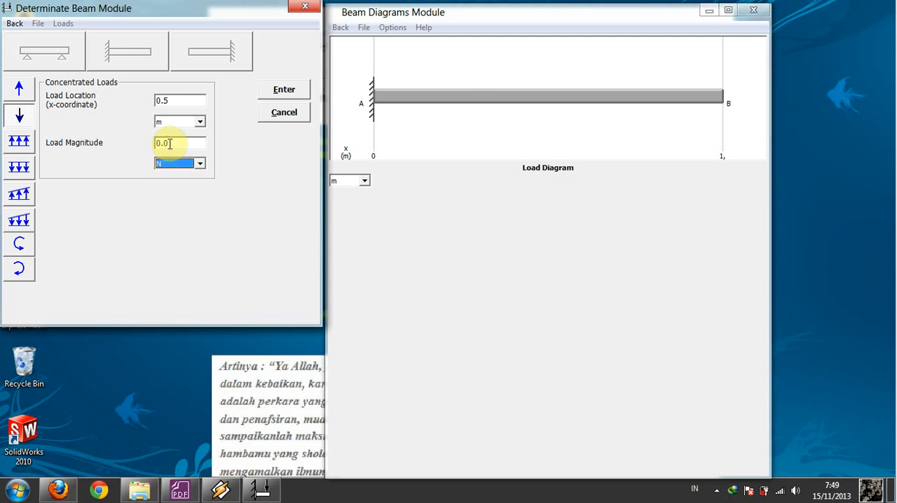
{"action": "triple_click", "coordinate": [179, 143]}
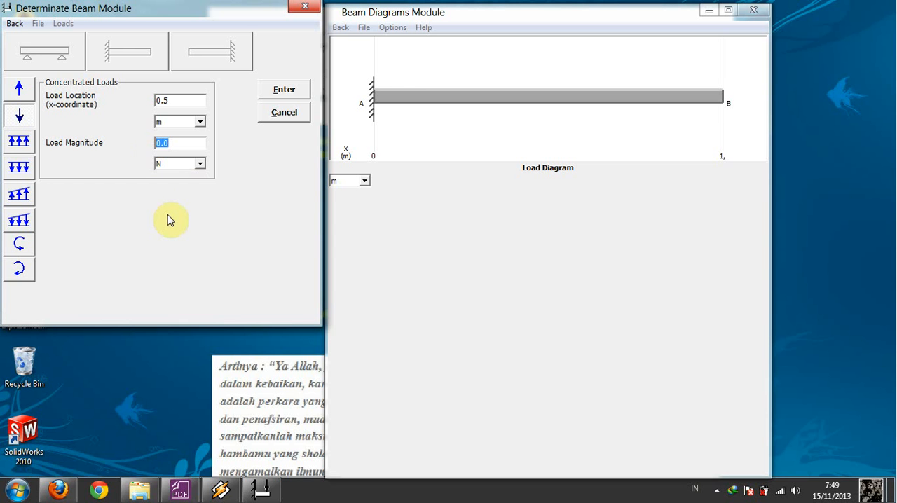
{"action": "type", "text": "10"}
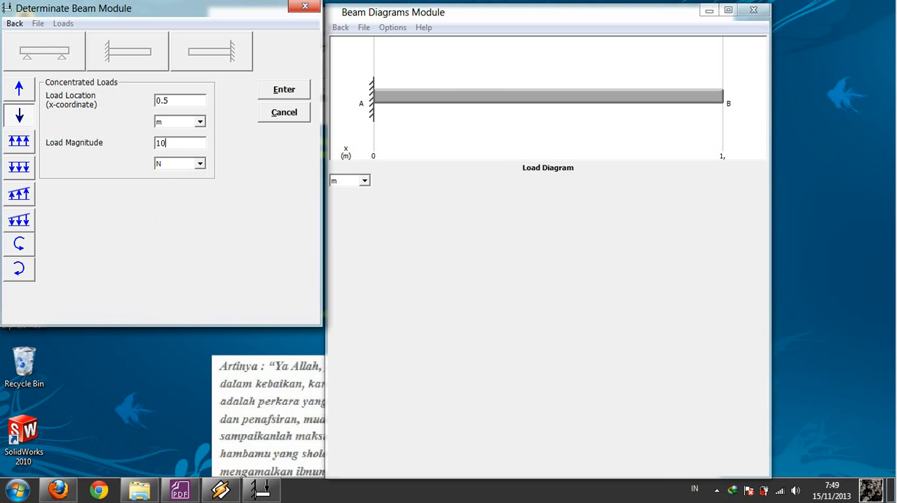
{"action": "mouse_move", "coordinate": [311, 129]}
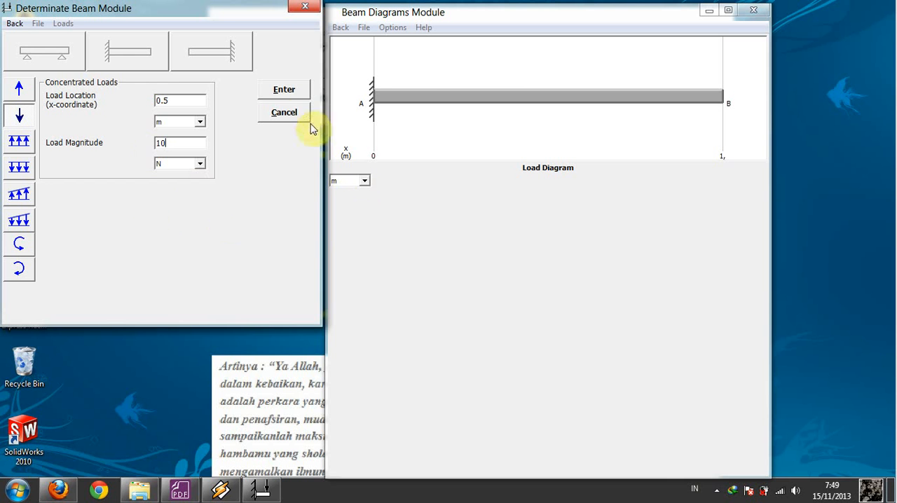
- Submit the load, dismiss the location error, and retype the location as 0,5
{"action": "left_click", "coordinate": [284, 89]}
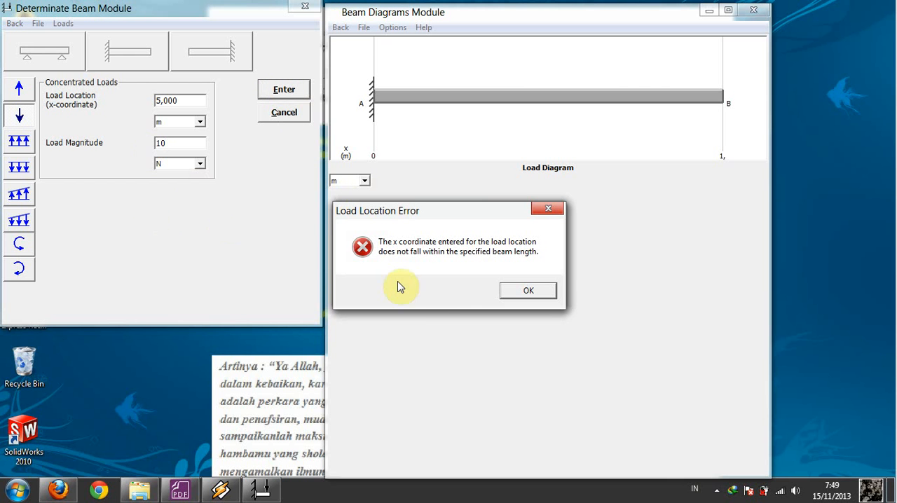
{"action": "mouse_move", "coordinate": [450, 312]}
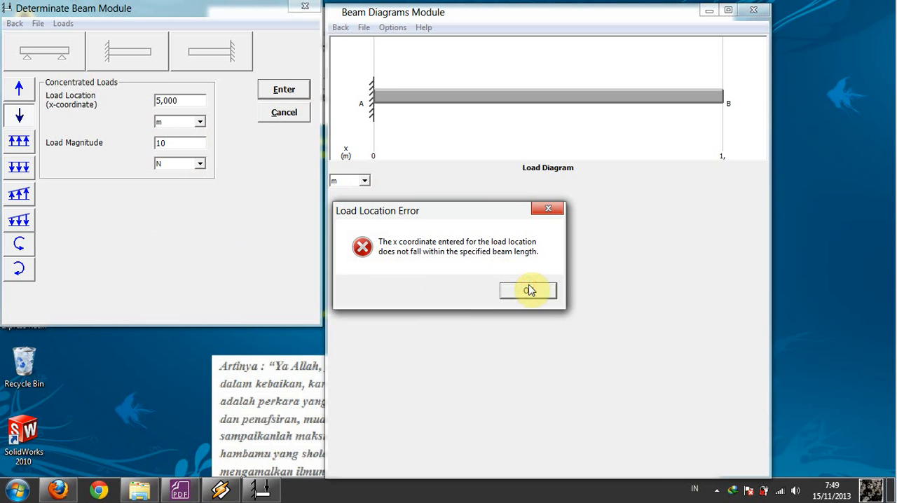
{"action": "left_click", "coordinate": [528, 290]}
{"action": "type", "text": "0"}
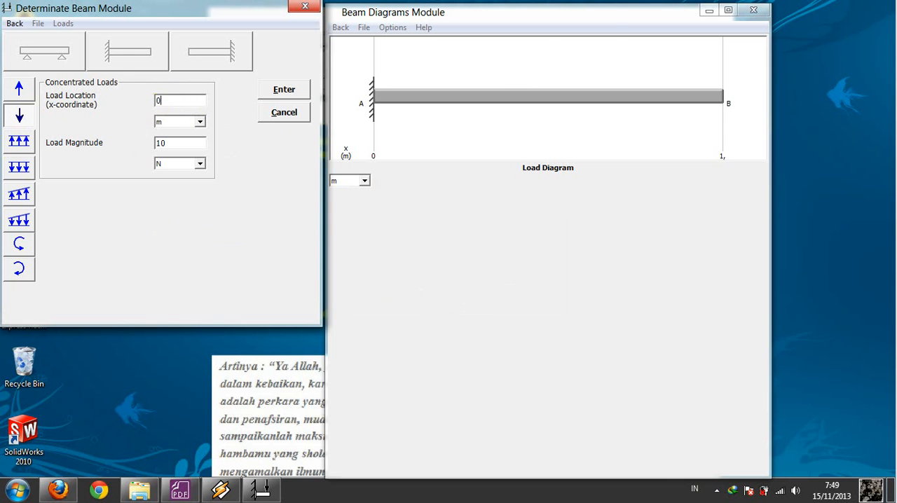
{"action": "type", "text": ",5"}
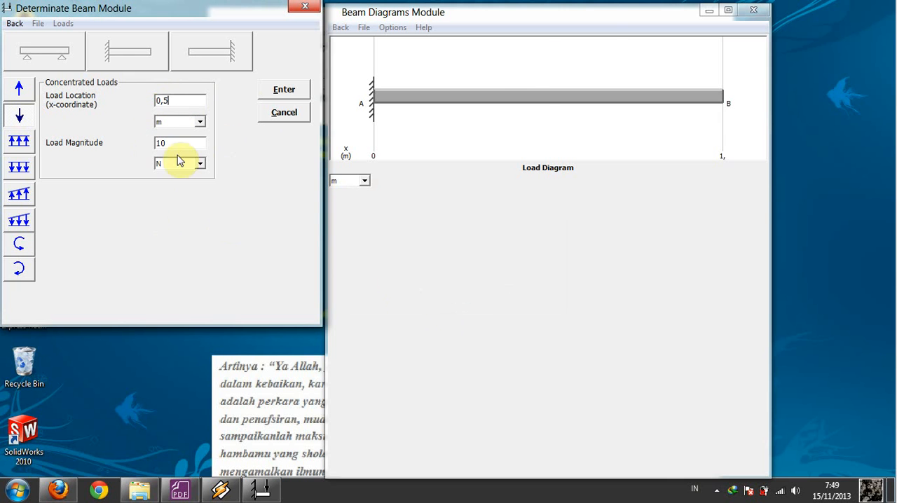
{"action": "left_click", "coordinate": [284, 89]}
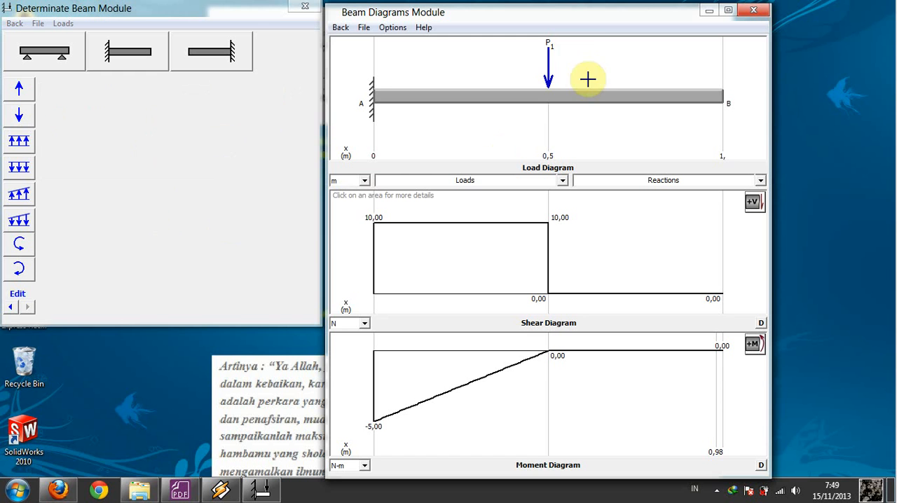
{"action": "mouse_move", "coordinate": [551, 53]}
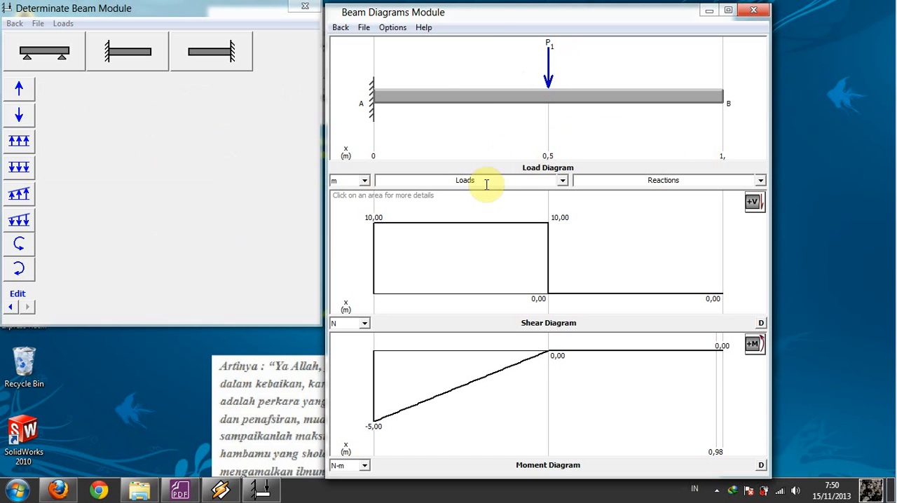
{"action": "mouse_move", "coordinate": [547, 223]}
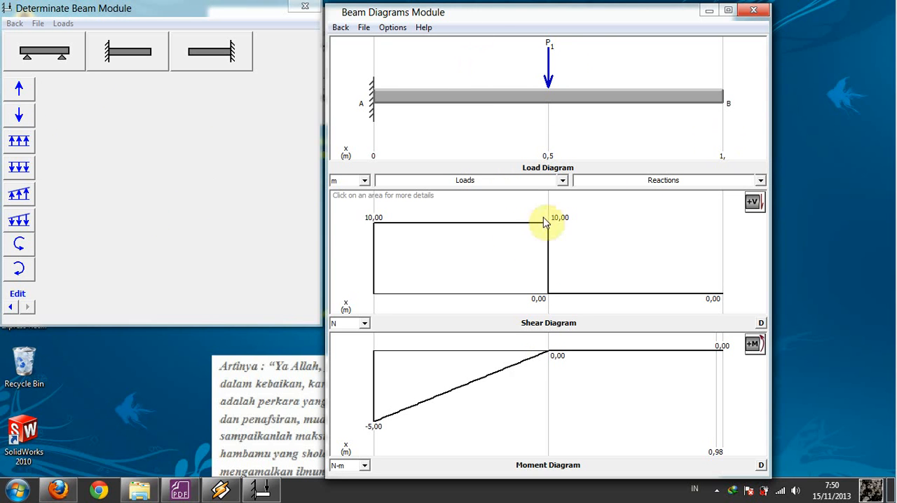
{"action": "mouse_move", "coordinate": [563, 327]}
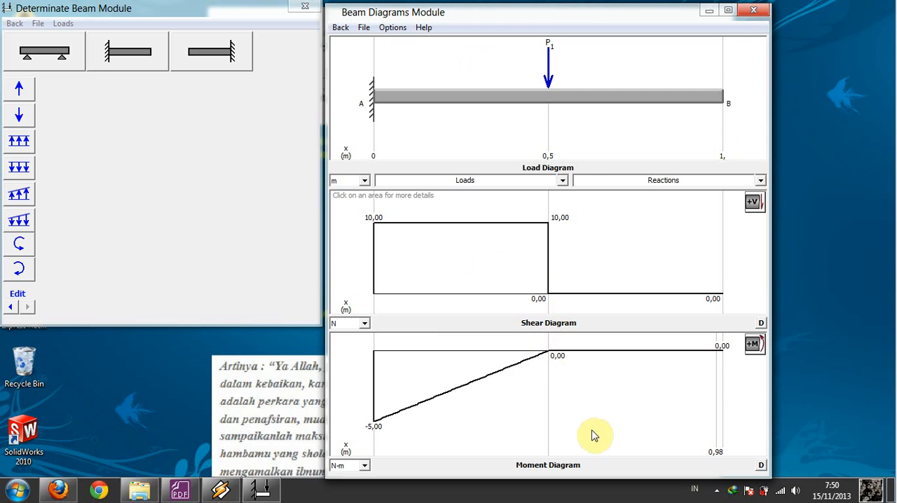
{"action": "mouse_move", "coordinate": [316, 272]}
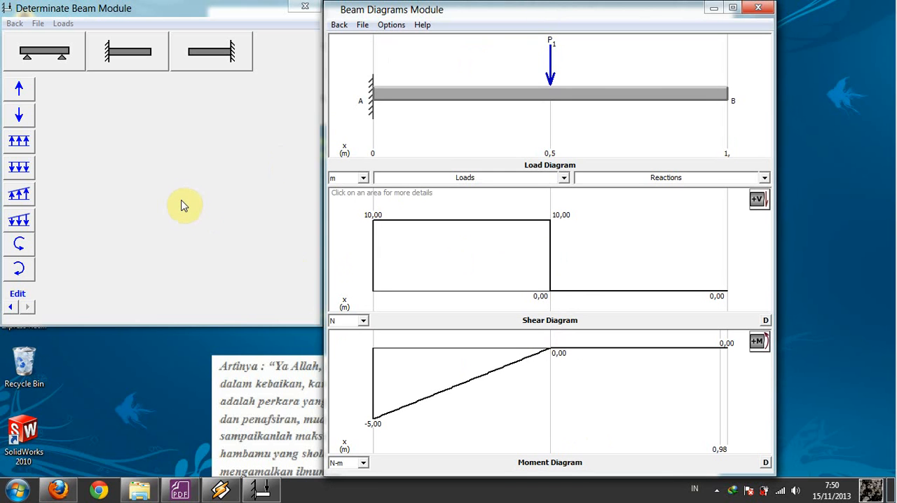
{"action": "mouse_move", "coordinate": [94, 212]}
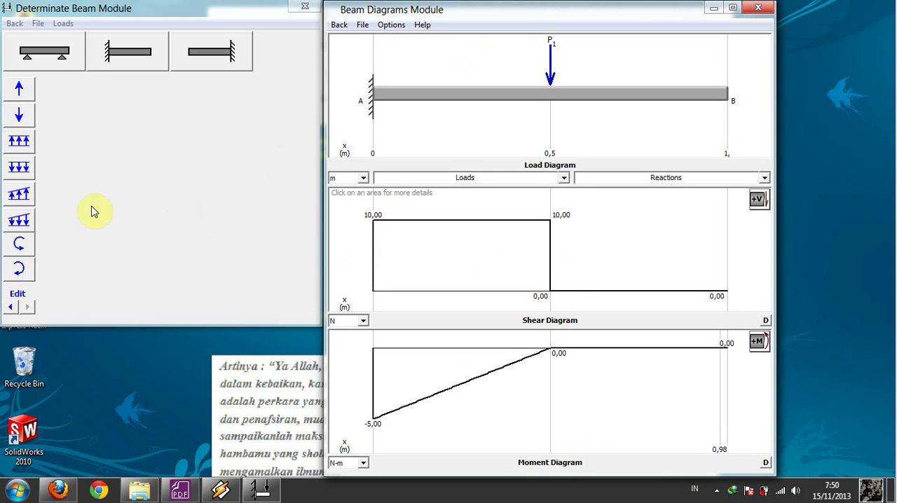
{"action": "mouse_move", "coordinate": [105, 291]}
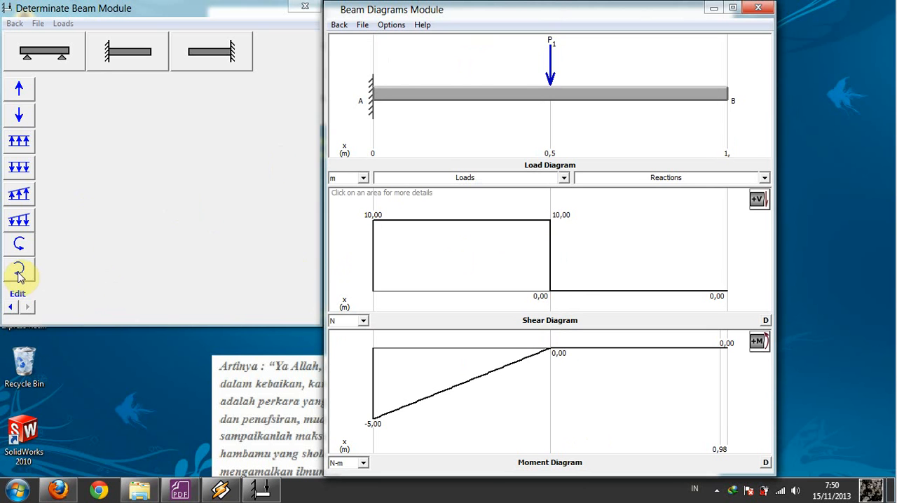
- Fill in a concentrated moment at location 1 m with magnitude 5 N-m
{"action": "left_click", "coordinate": [19, 244]}
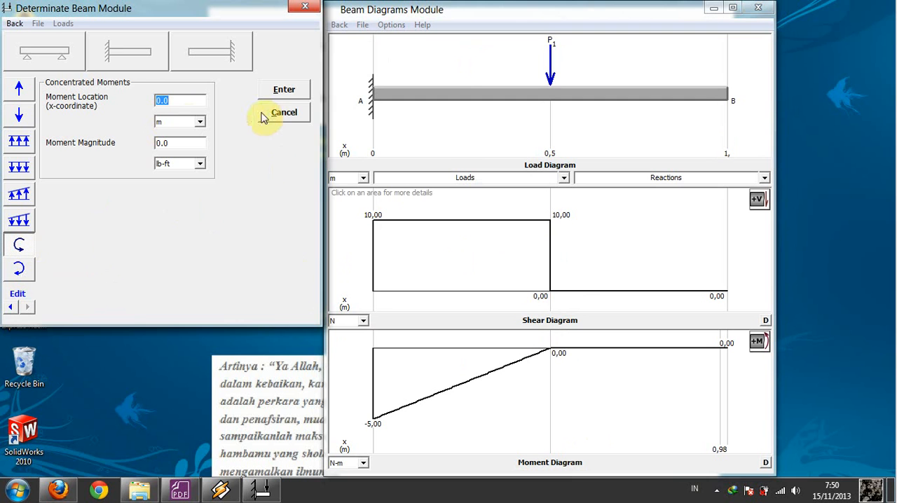
{"action": "mouse_move", "coordinate": [727, 114]}
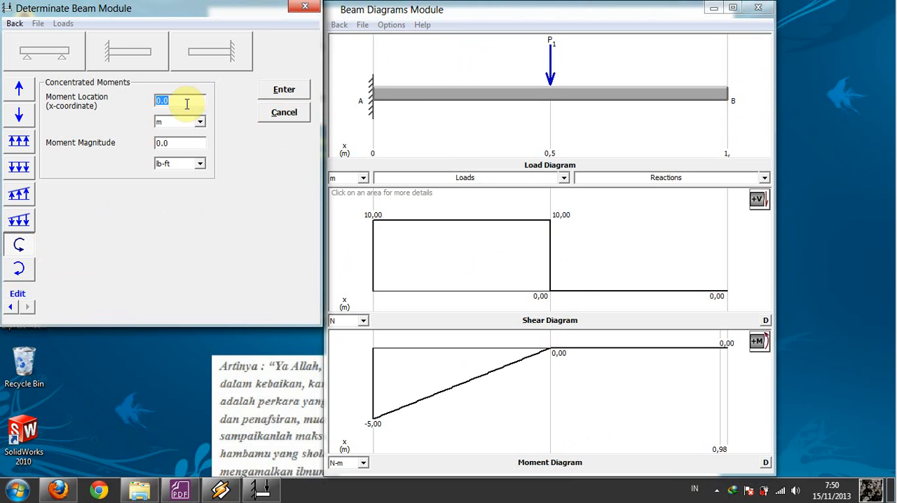
{"action": "type", "text": "1"}
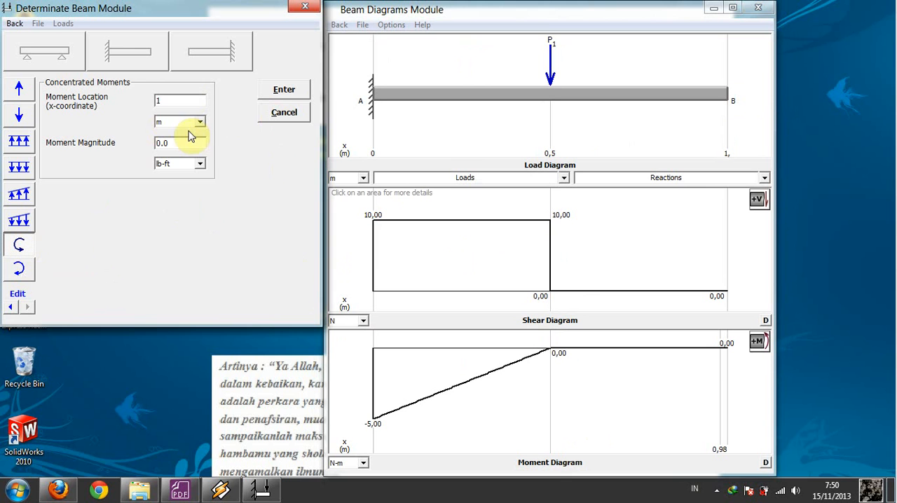
{"action": "left_click", "coordinate": [200, 164]}
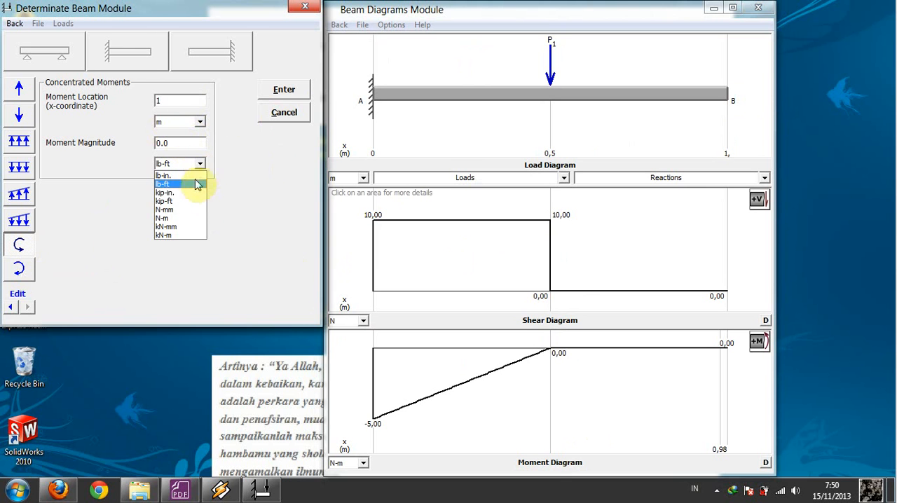
{"action": "left_click", "coordinate": [161, 218]}
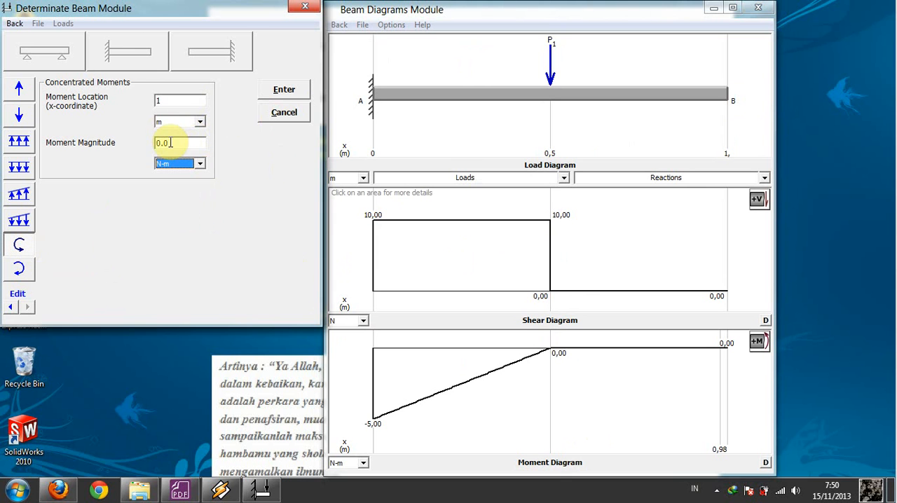
{"action": "triple_click", "coordinate": [179, 143]}
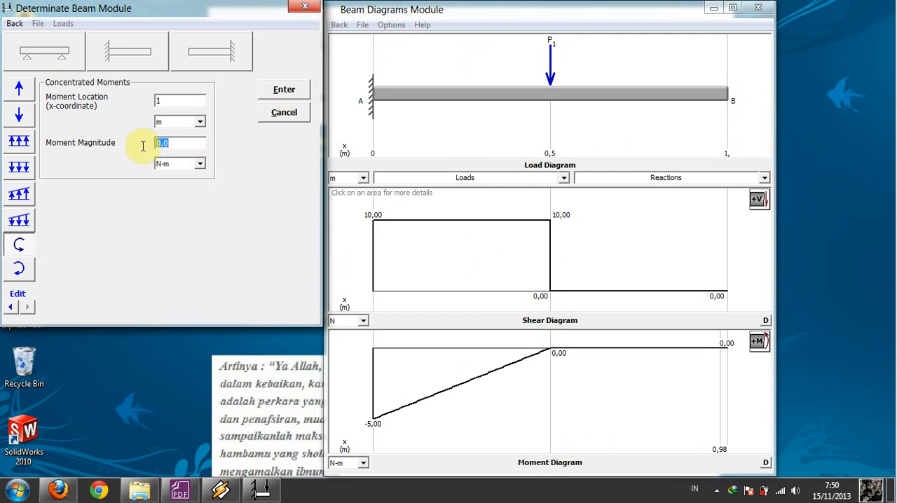
{"action": "type", "text": "5"}
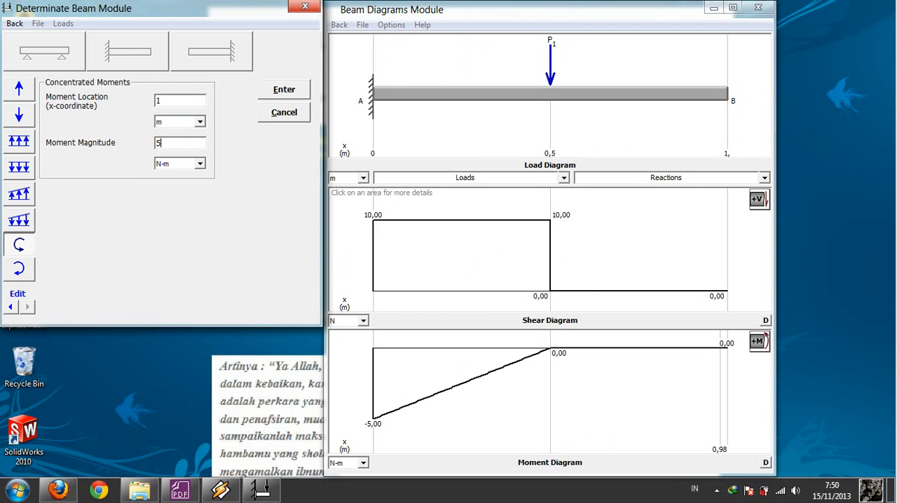
- Apply the 5 N-m moment at free end B to update the diagrams
{"action": "left_click", "coordinate": [284, 89]}
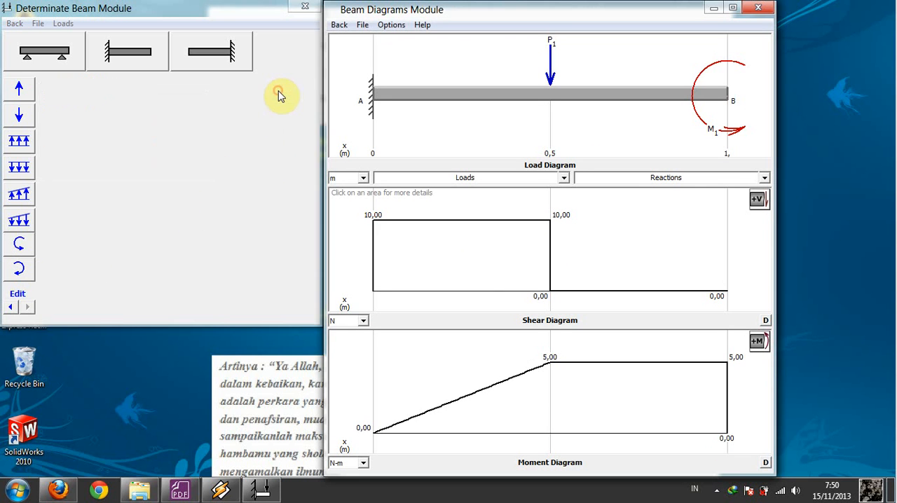
{"action": "mouse_move", "coordinate": [571, 375]}
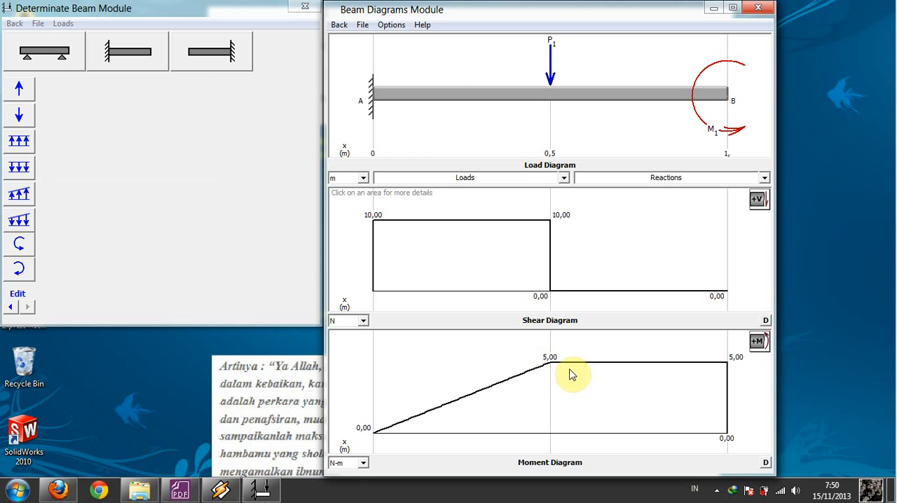
{"action": "mouse_move", "coordinate": [574, 343]}
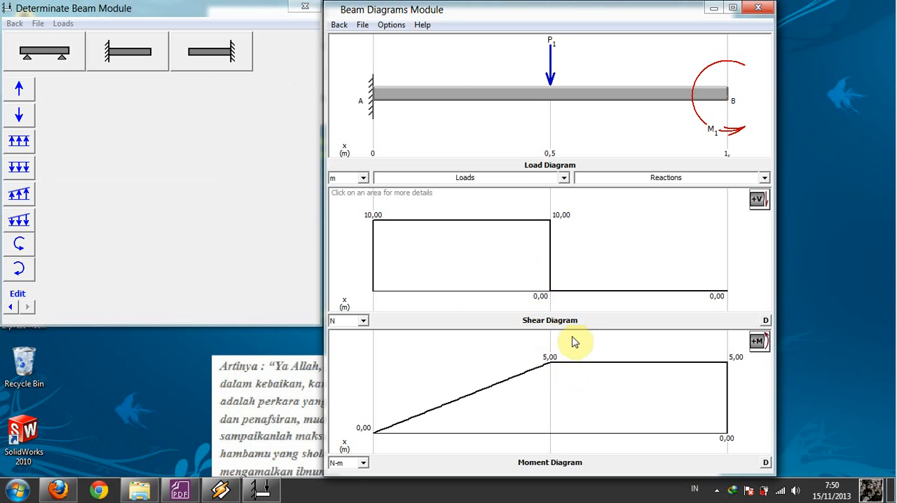
{"action": "mouse_move", "coordinate": [562, 326]}
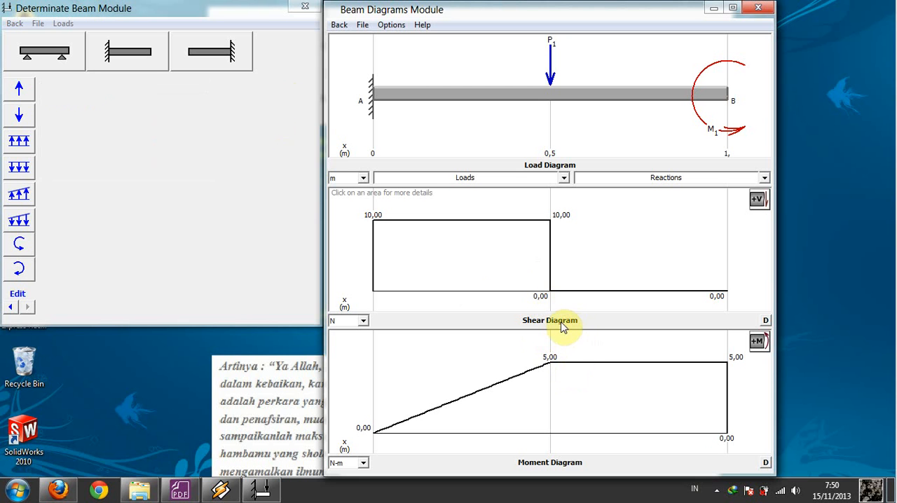
{"action": "mouse_move", "coordinate": [531, 286]}
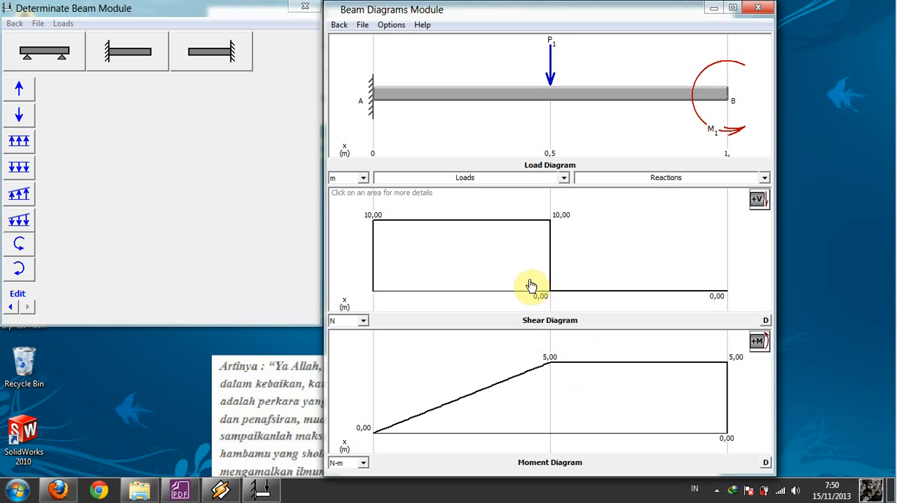
{"action": "mouse_move", "coordinate": [532, 226]}
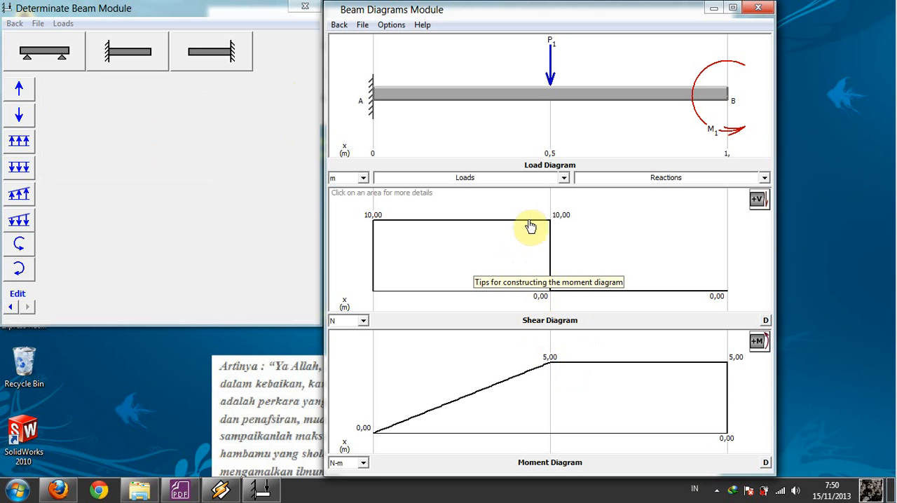
{"action": "mouse_move", "coordinate": [550, 289]}
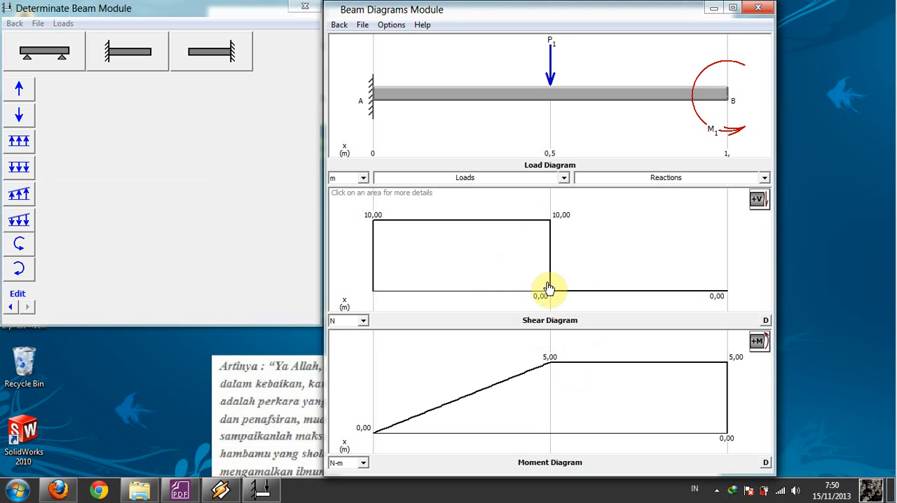
{"action": "mouse_move", "coordinate": [503, 370]}
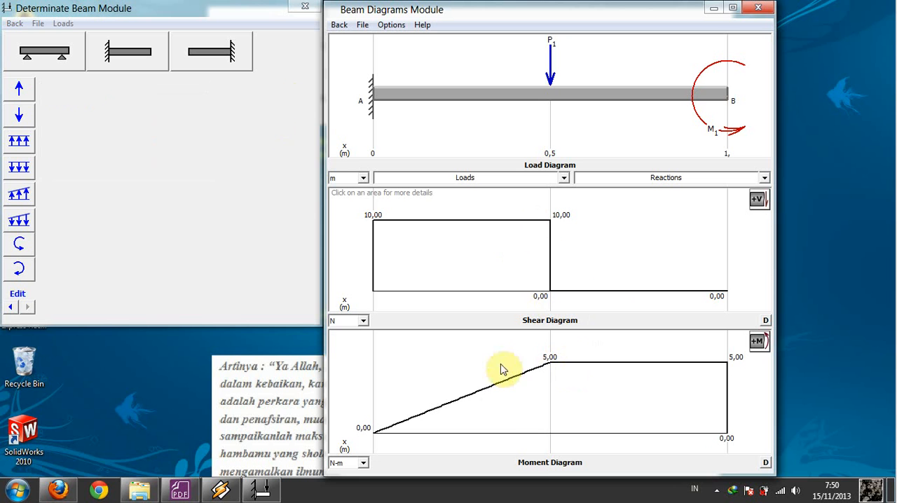
{"action": "mouse_move", "coordinate": [575, 473]}
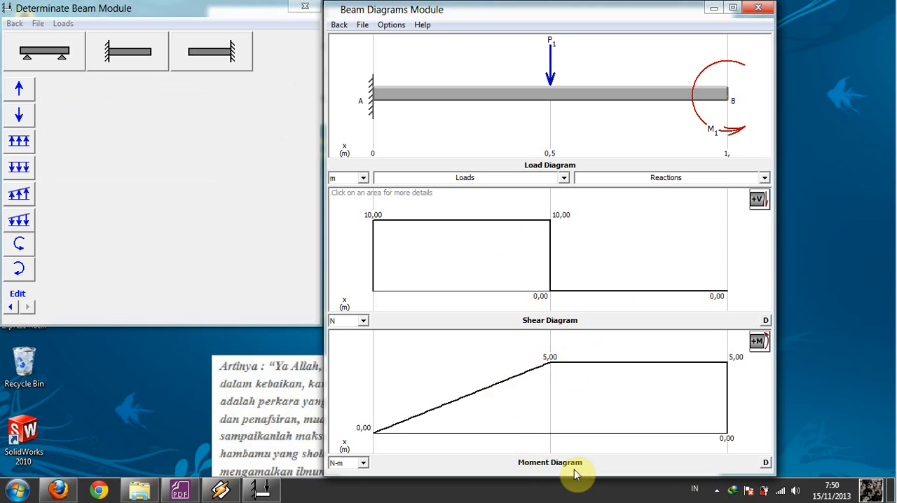
{"action": "mouse_move", "coordinate": [575, 374]}
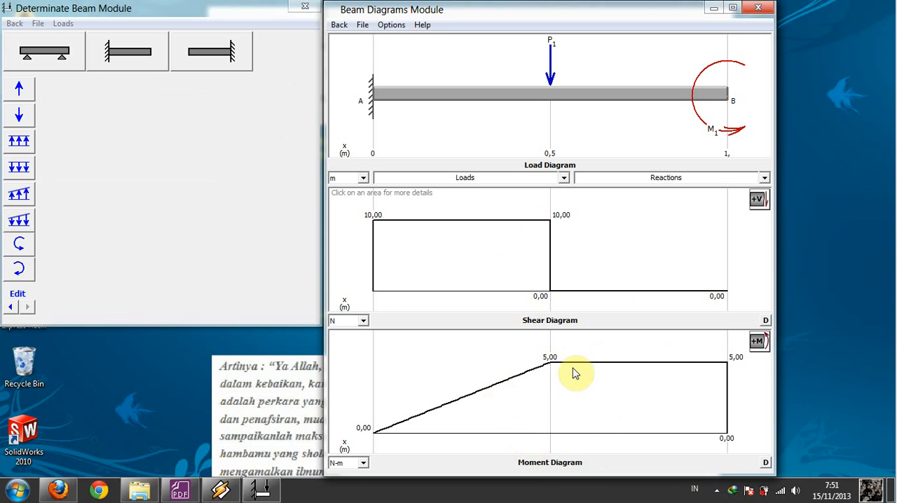
{"action": "mouse_move", "coordinate": [488, 217]}
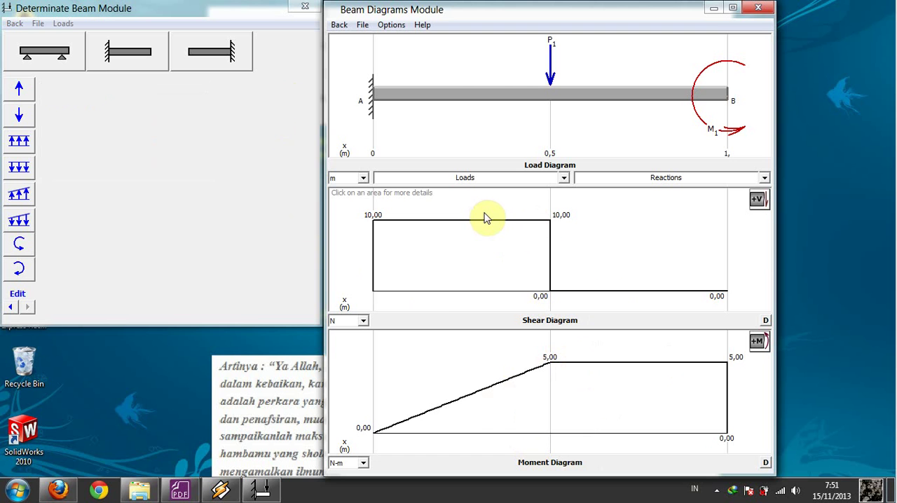
{"action": "mouse_move", "coordinate": [82, 146]}
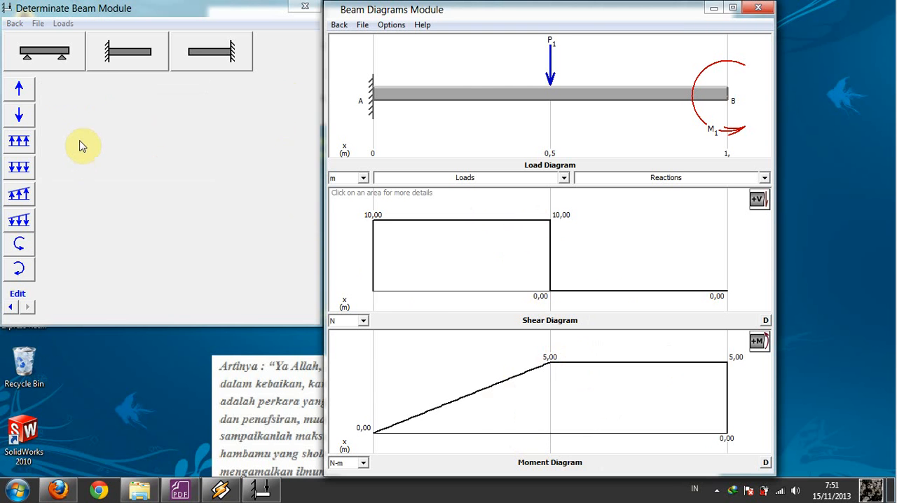
{"action": "mouse_move", "coordinate": [82, 135]}
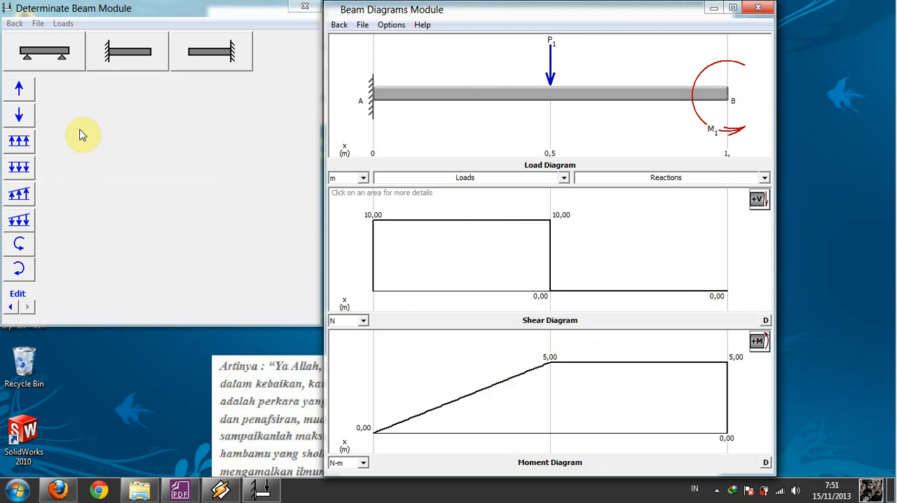